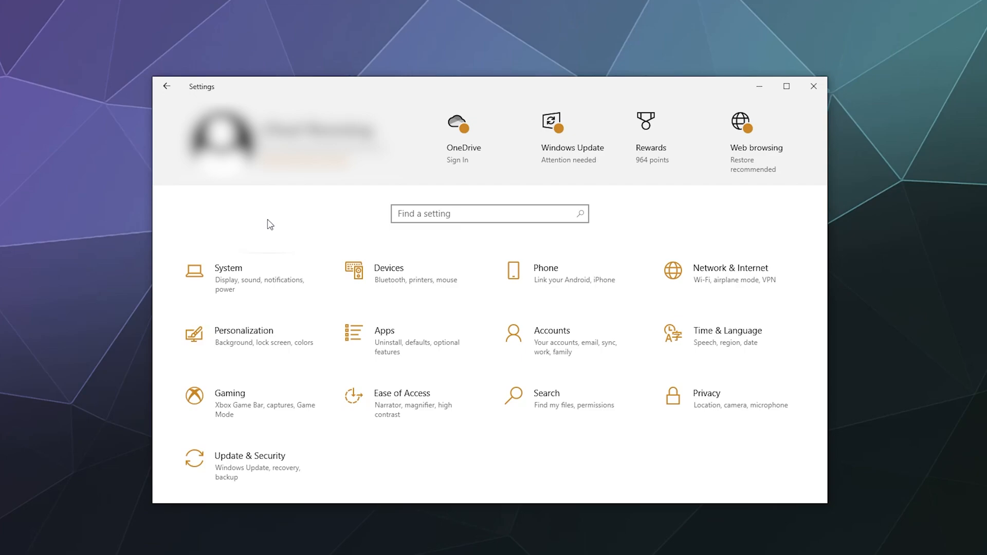
{"action": "mouse_move", "coordinate": [287, 379]}
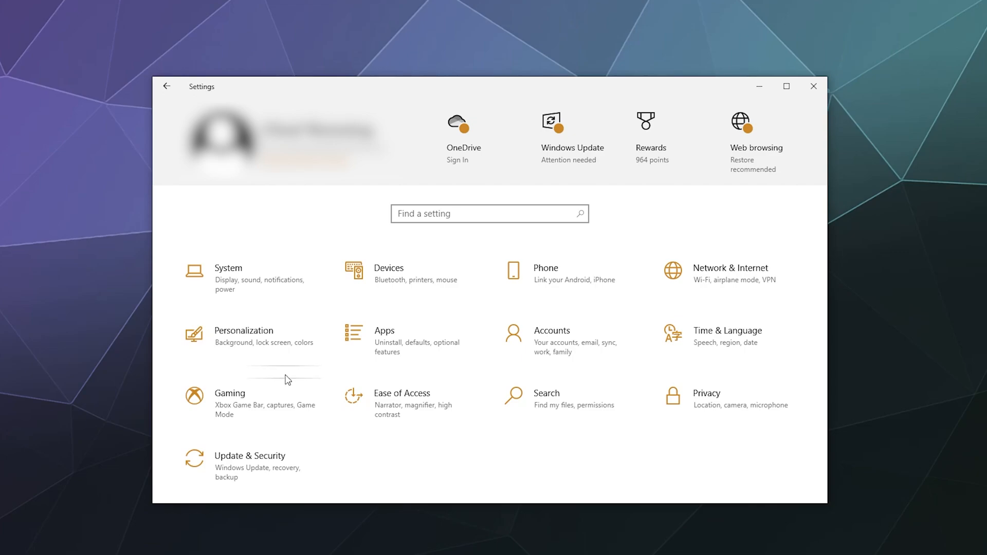
{"action": "mouse_move", "coordinate": [284, 245]}
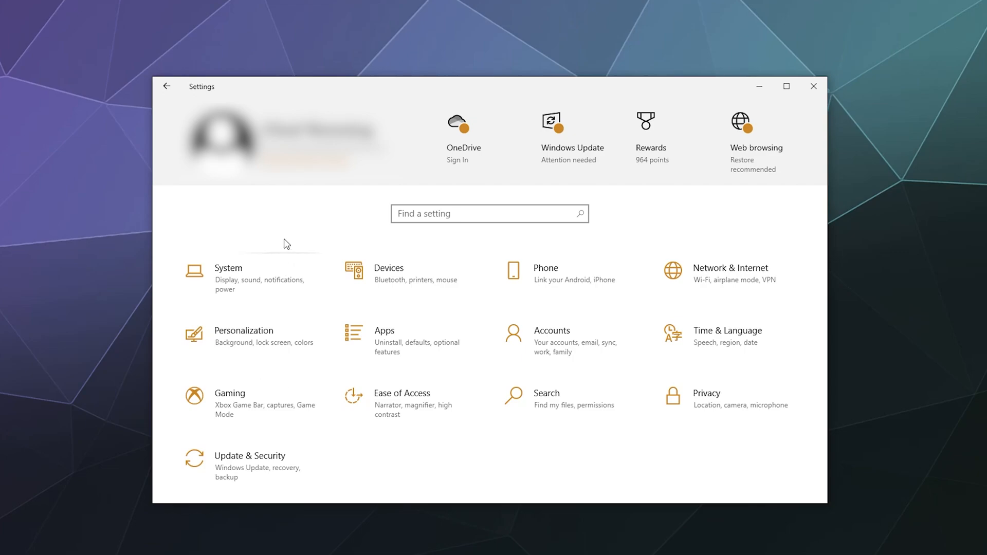
{"action": "mouse_move", "coordinate": [380, 290]}
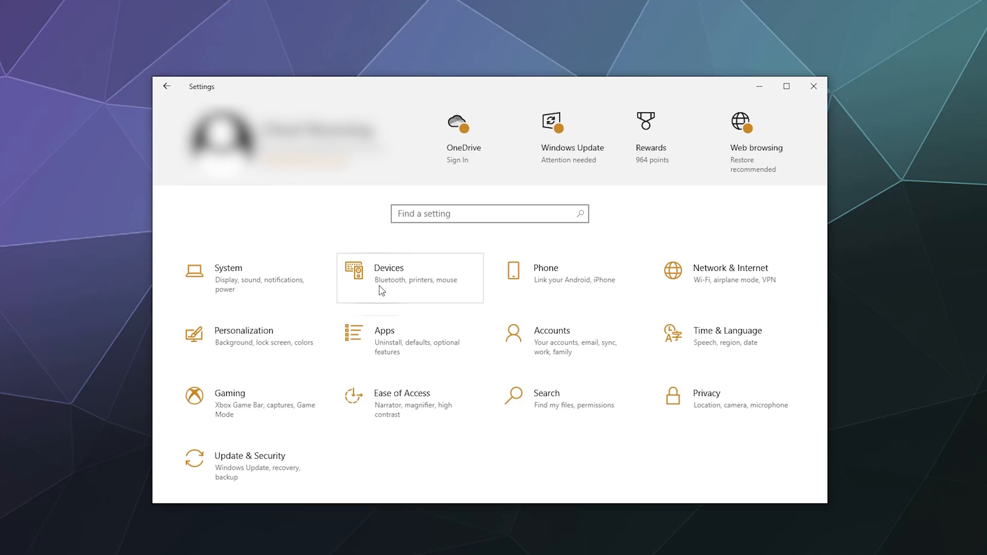
{"action": "mouse_move", "coordinate": [385, 287]}
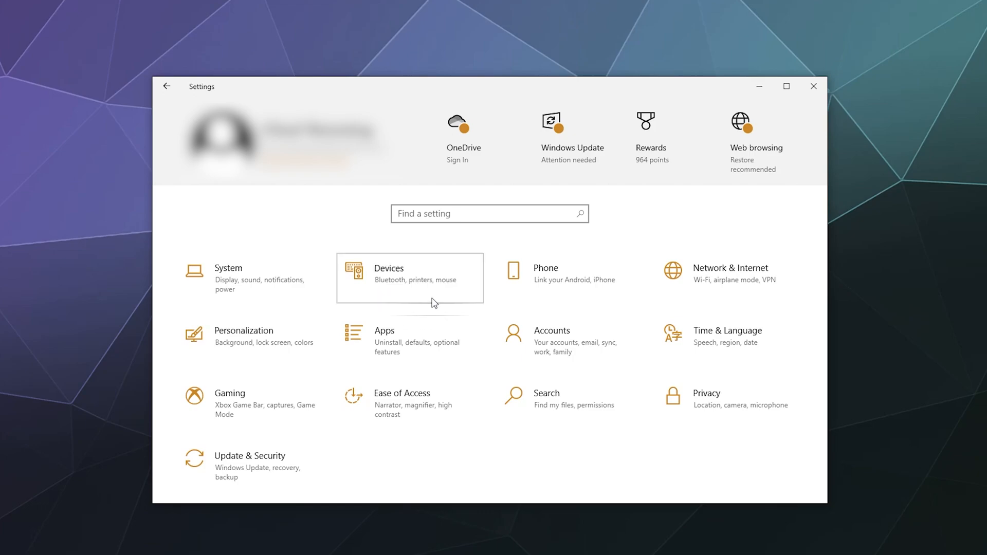
Open Devices and begin adding a Bluetooth device, scanning for nearby devices to pair
{"action": "left_click", "coordinate": [410, 277]}
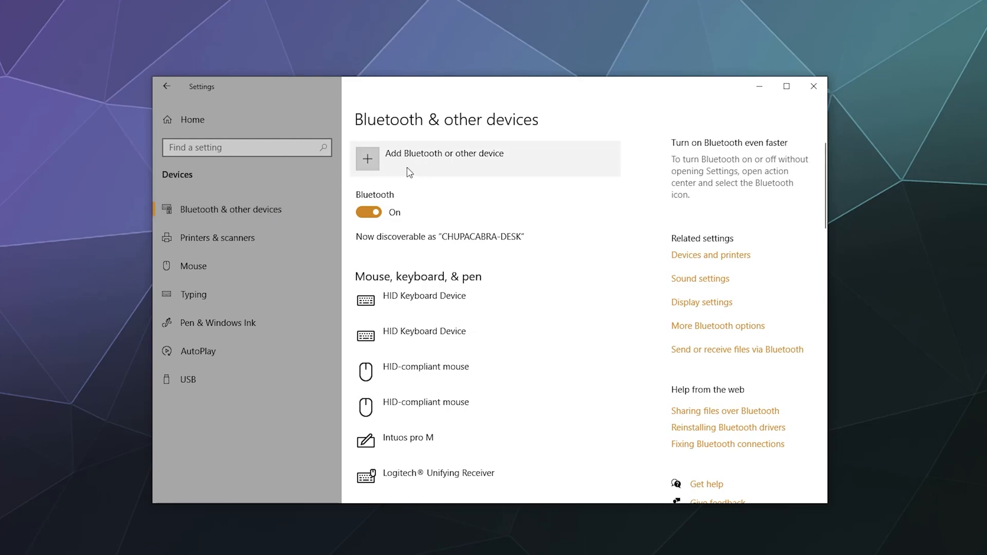
{"action": "left_click", "coordinate": [444, 153]}
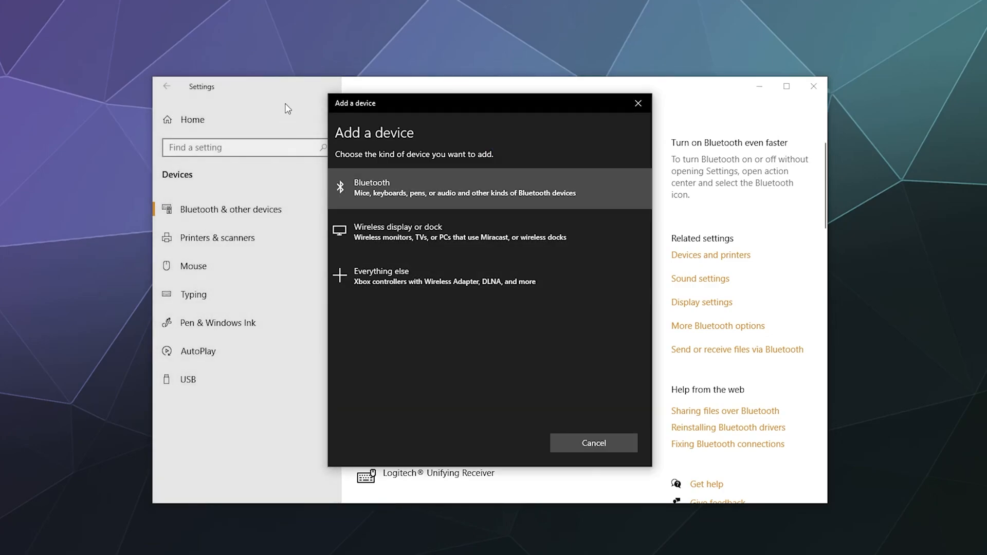
{"action": "left_click", "coordinate": [488, 188]}
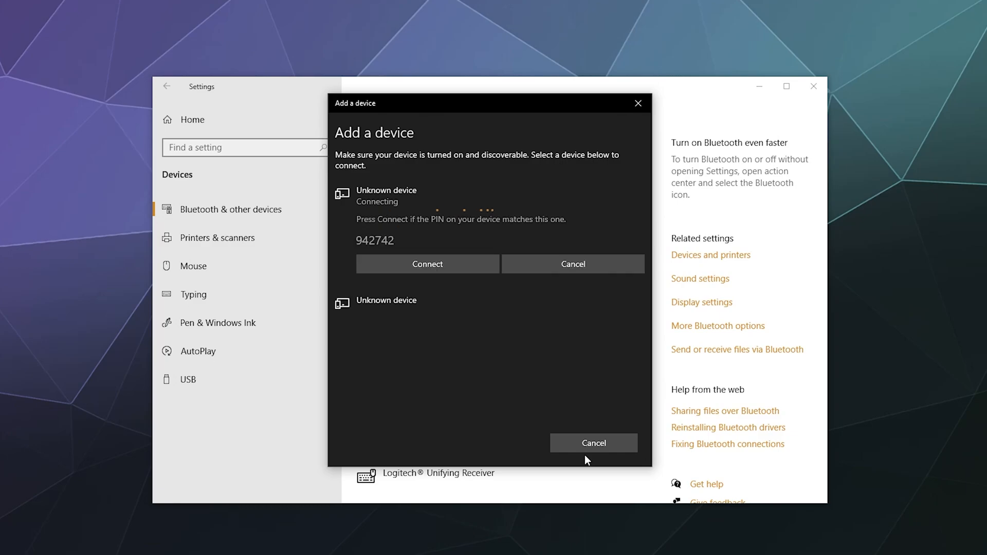
Cancel the Add a device dialog and scroll through peripherals, audio and other devices
{"action": "left_click", "coordinate": [592, 443]}
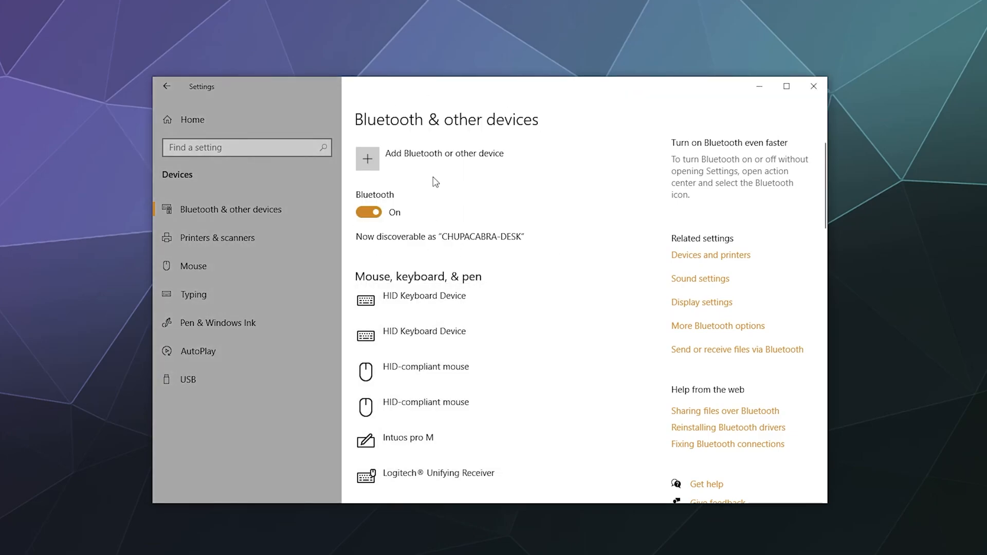
{"action": "mouse_move", "coordinate": [427, 373]}
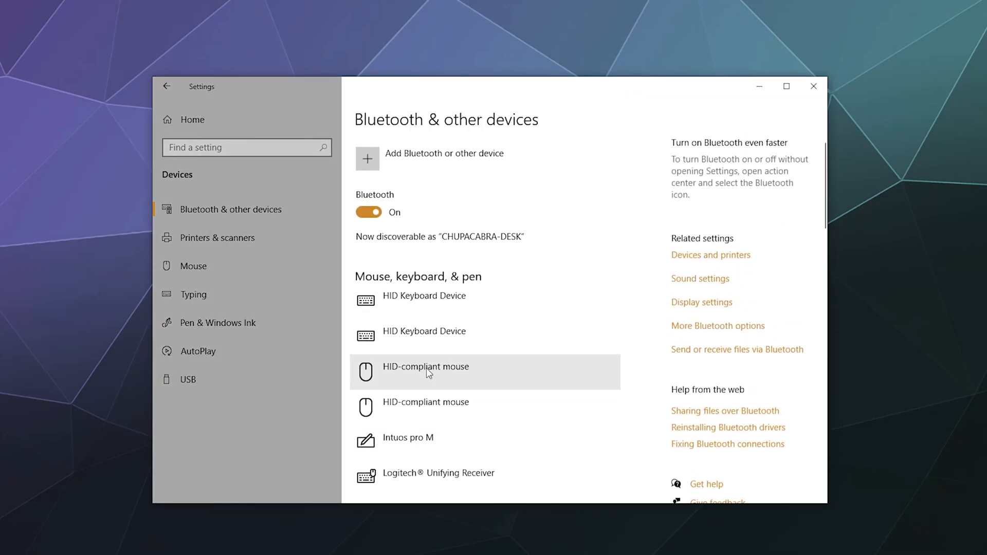
{"action": "scroll", "scroll_direction": "down", "scroll_amount": 3}
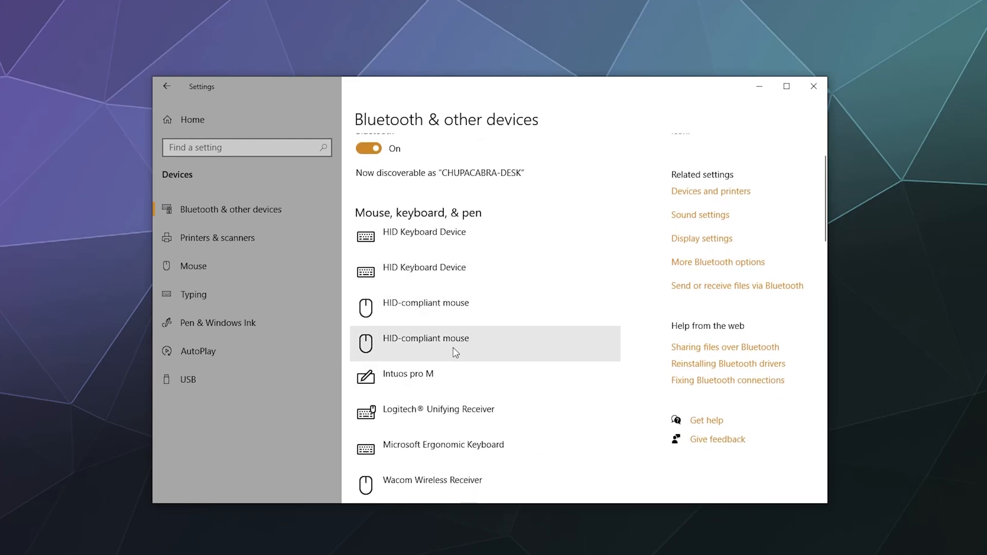
{"action": "scroll", "scroll_direction": "down", "scroll_amount": 3}
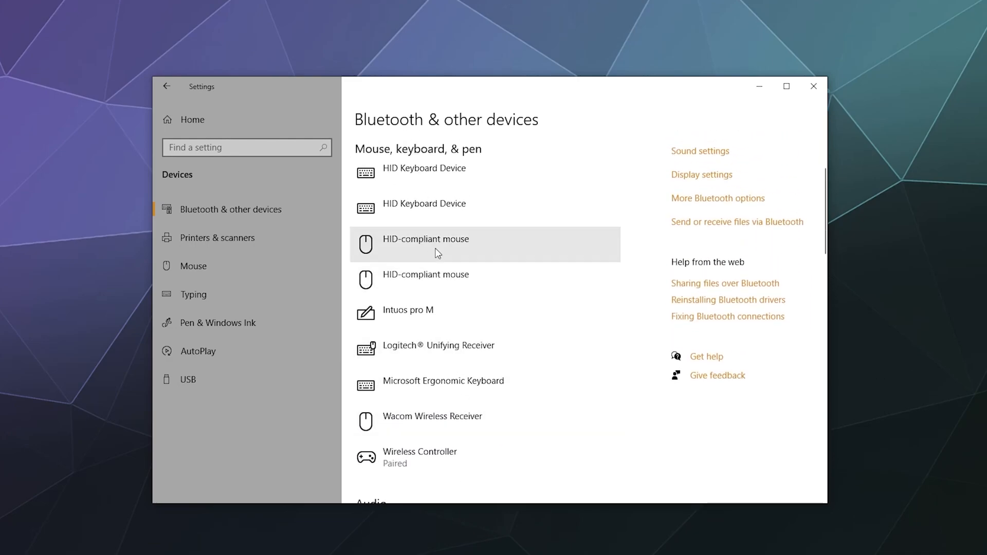
{"action": "mouse_move", "coordinate": [573, 415]}
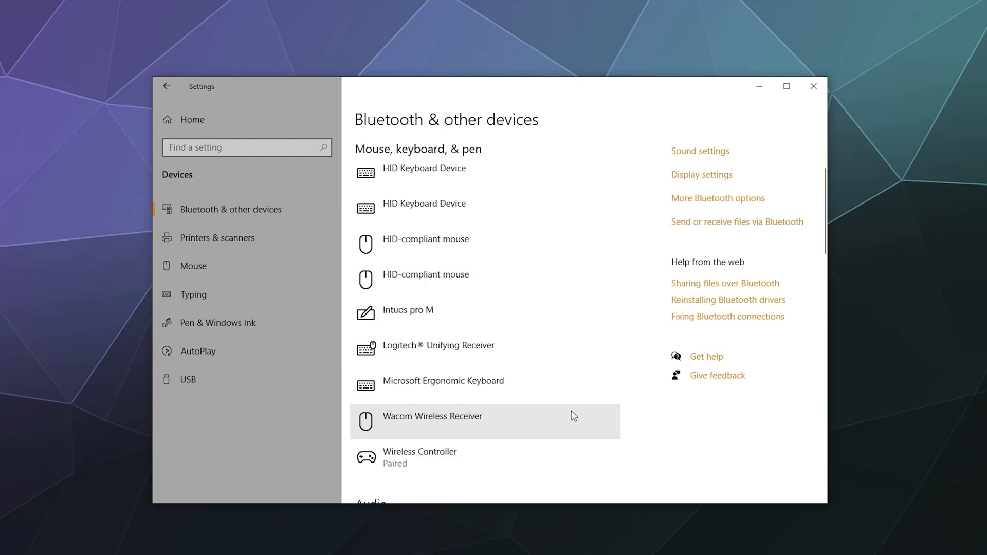
{"action": "mouse_move", "coordinate": [444, 315]}
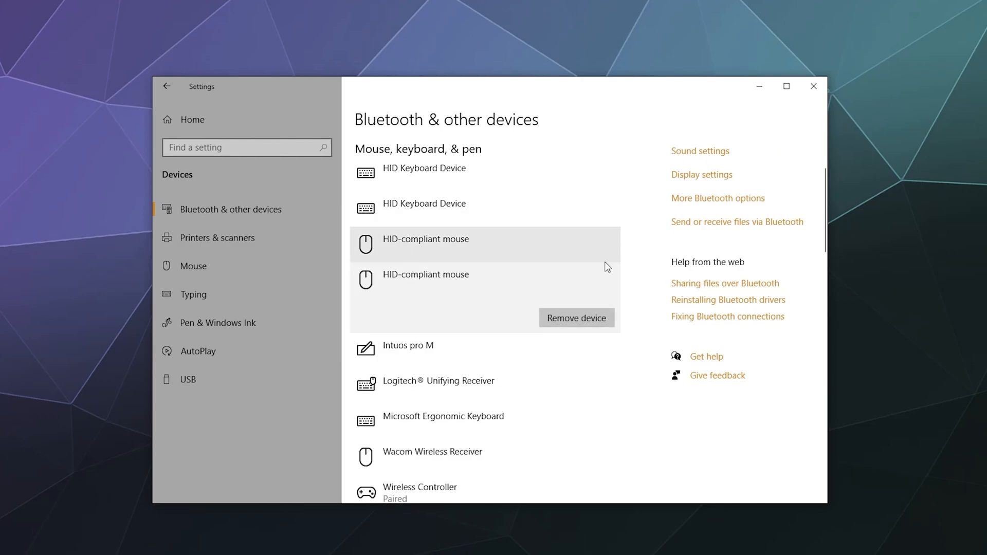
{"action": "scroll", "scroll_direction": "down", "scroll_amount": 3}
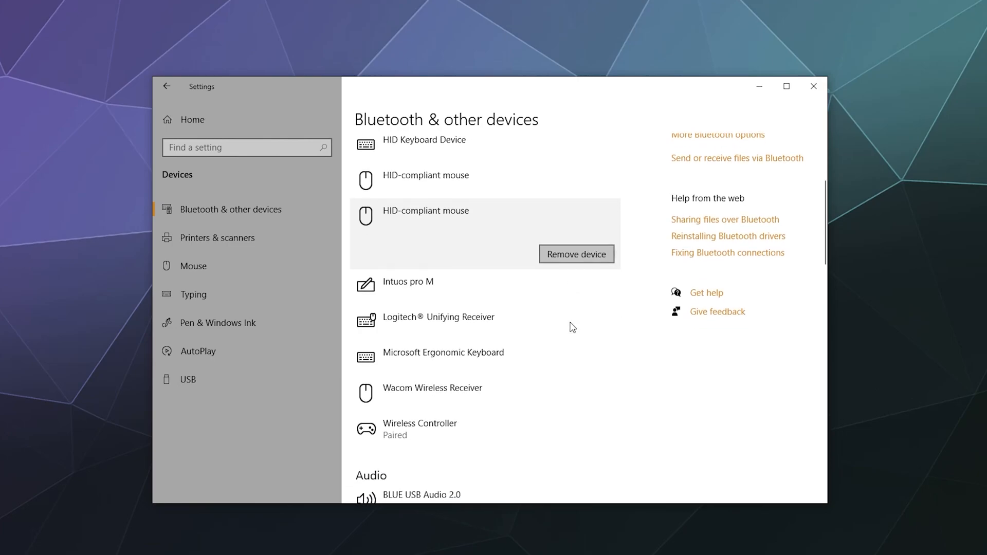
{"action": "scroll", "scroll_direction": "down", "scroll_amount": 3}
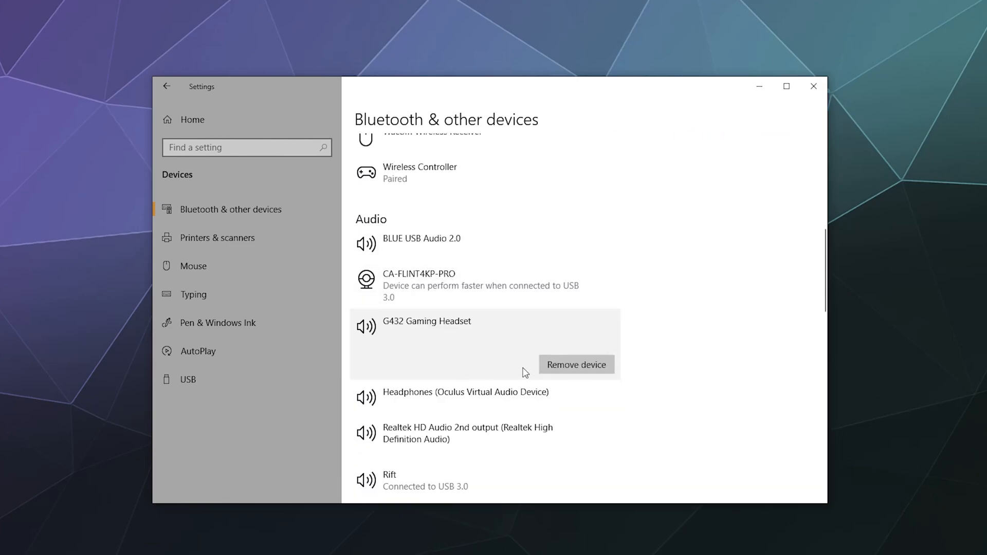
{"action": "scroll", "scroll_direction": "down", "scroll_amount": 3}
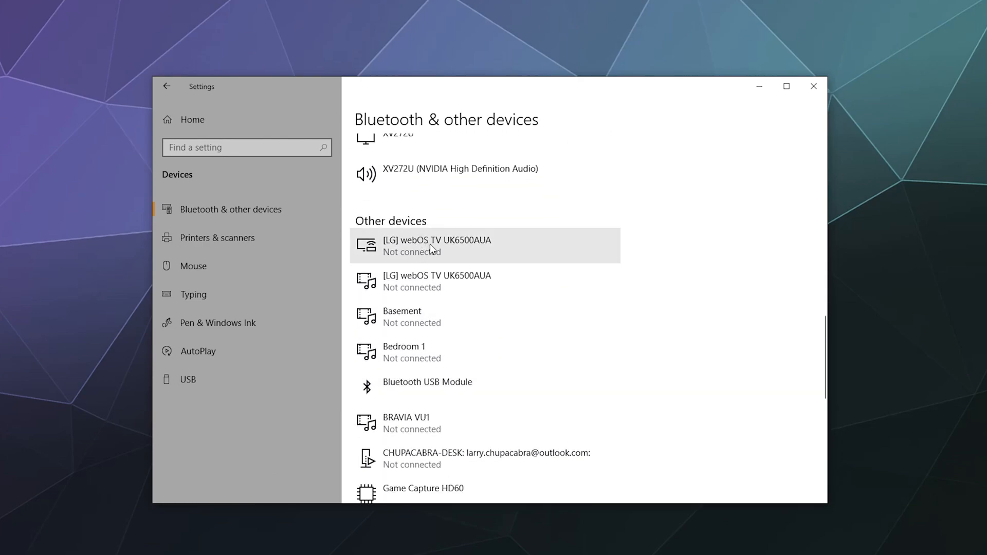
{"action": "scroll", "scroll_direction": "down", "scroll_amount": 3}
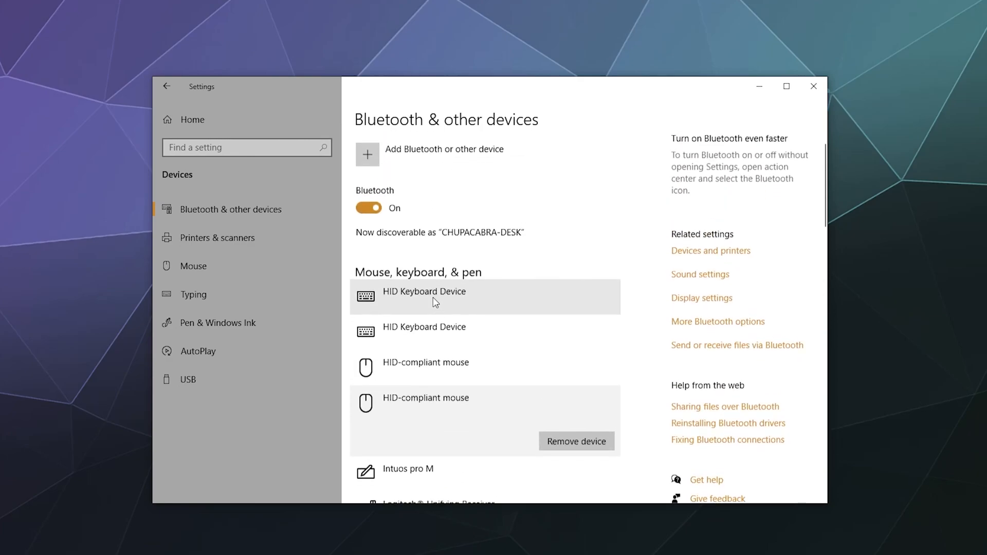
{"action": "scroll", "scroll_direction": "down", "scroll_amount": 3}
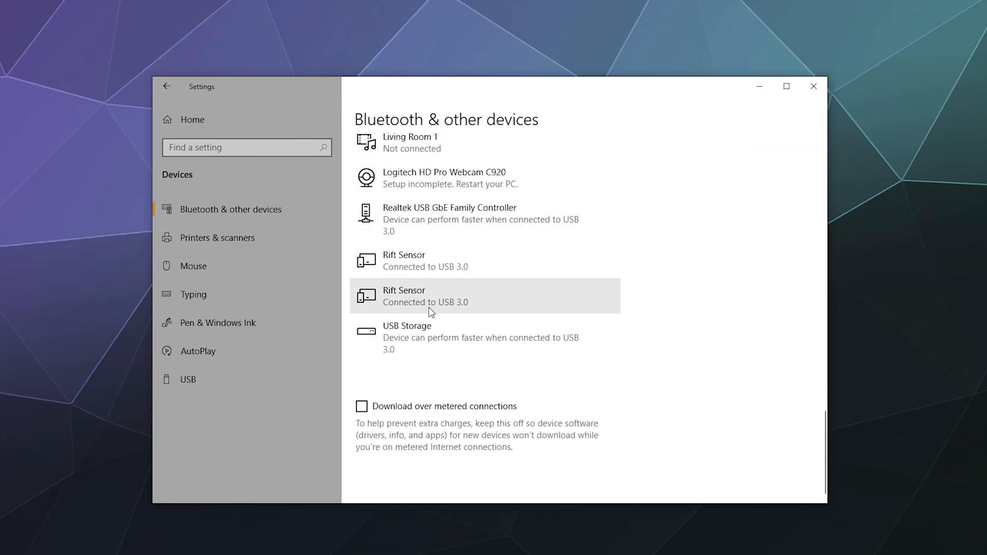
{"action": "mouse_move", "coordinate": [382, 295]}
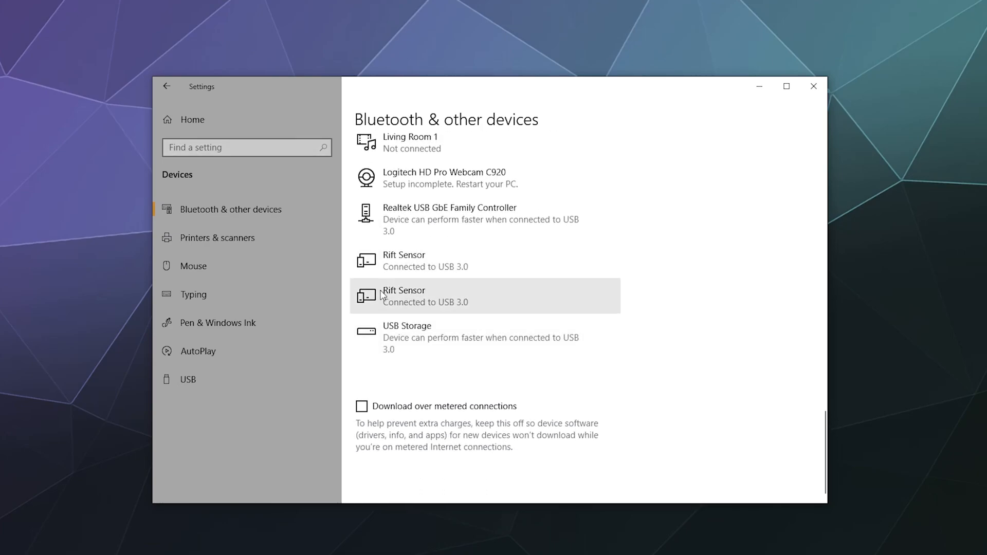
{"action": "scroll", "scroll_direction": "down", "scroll_amount": 3}
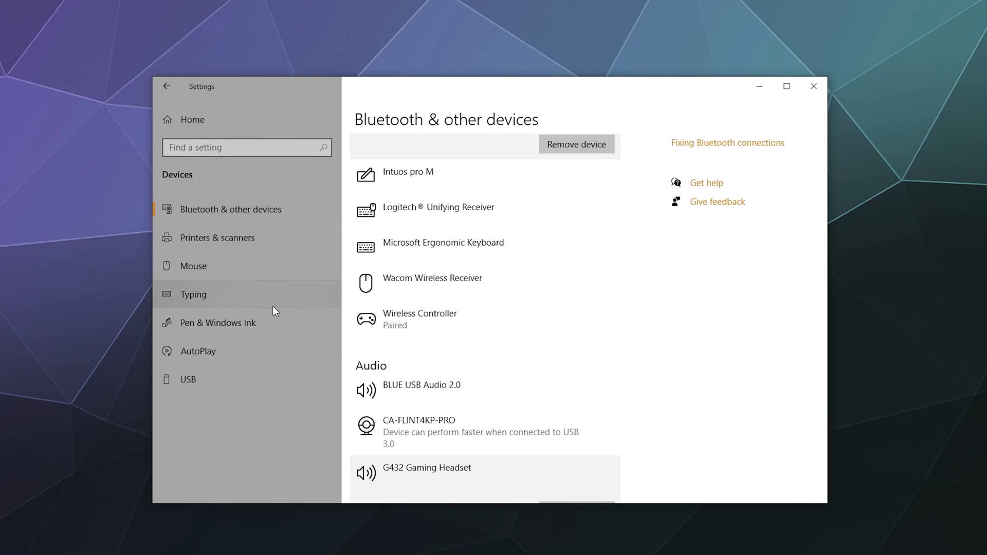
Open Printers & scanners and expand the offline HP Officejet Pro 8600's options
{"action": "left_click", "coordinate": [220, 237]}
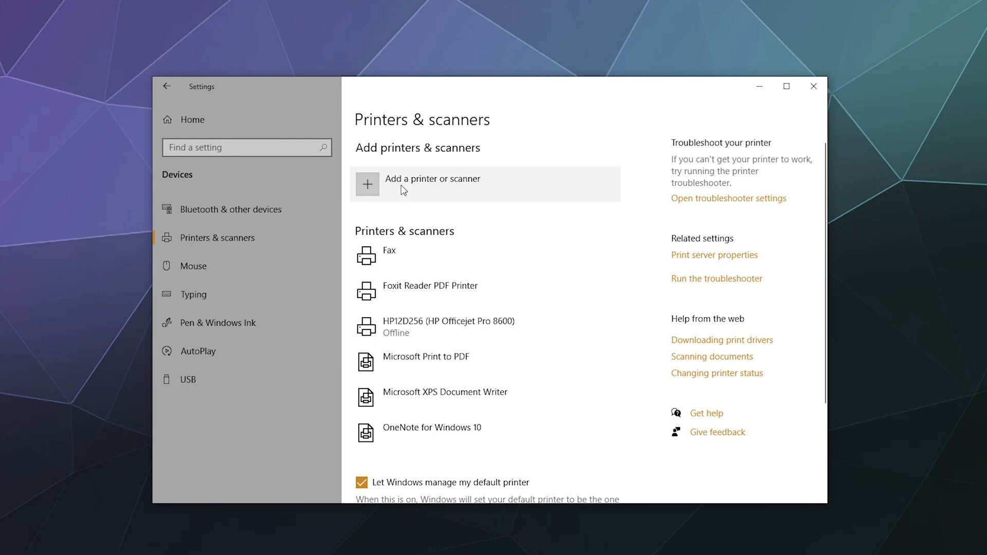
{"action": "mouse_move", "coordinate": [407, 199]}
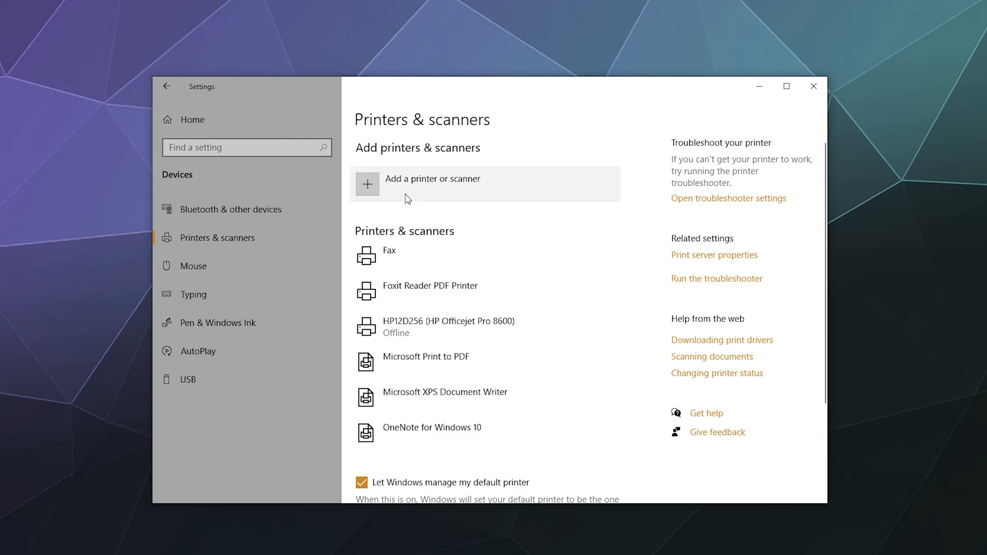
{"action": "mouse_move", "coordinate": [408, 202]}
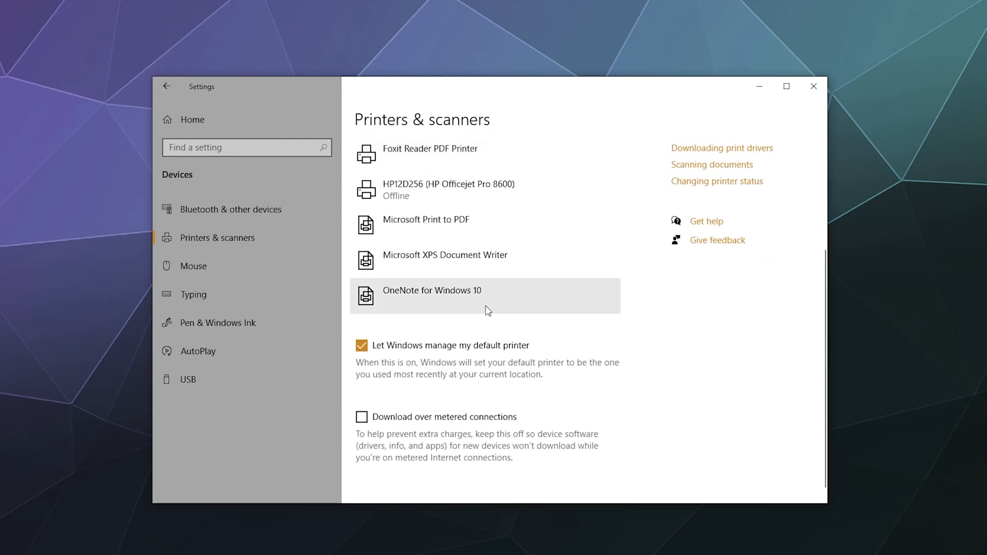
{"action": "left_click", "coordinate": [449, 189]}
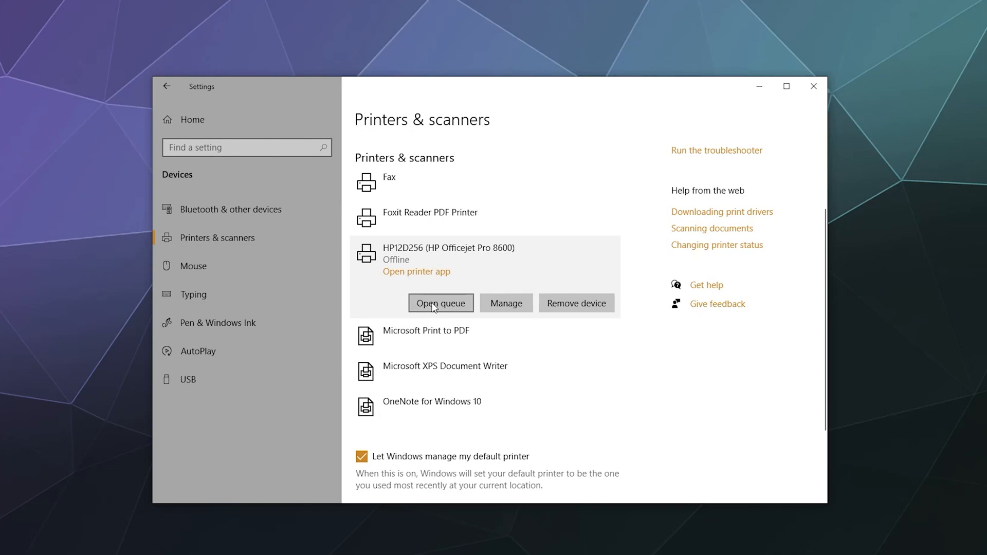
{"action": "mouse_move", "coordinate": [577, 309]}
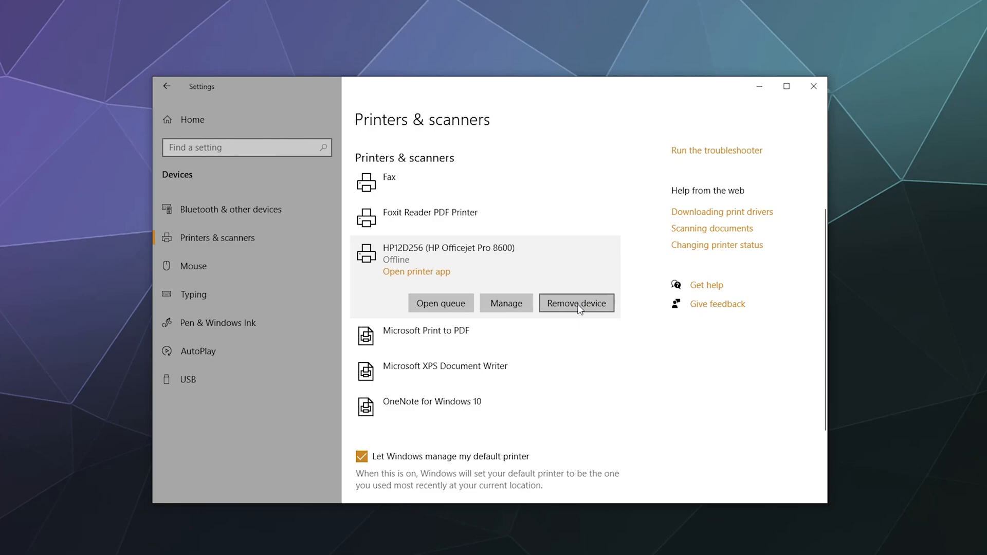
{"action": "mouse_move", "coordinate": [563, 304]}
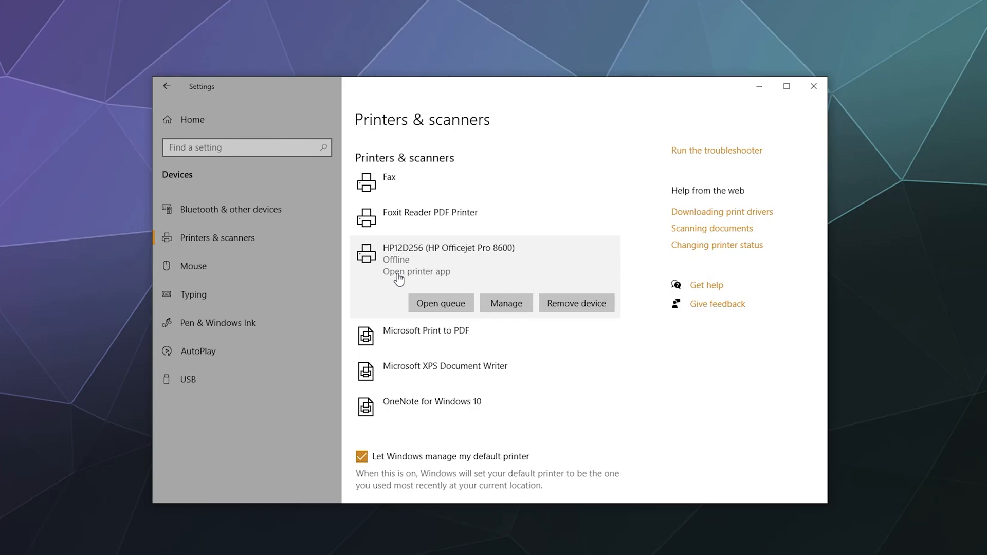
{"action": "scroll", "scroll_direction": "down", "scroll_amount": 3}
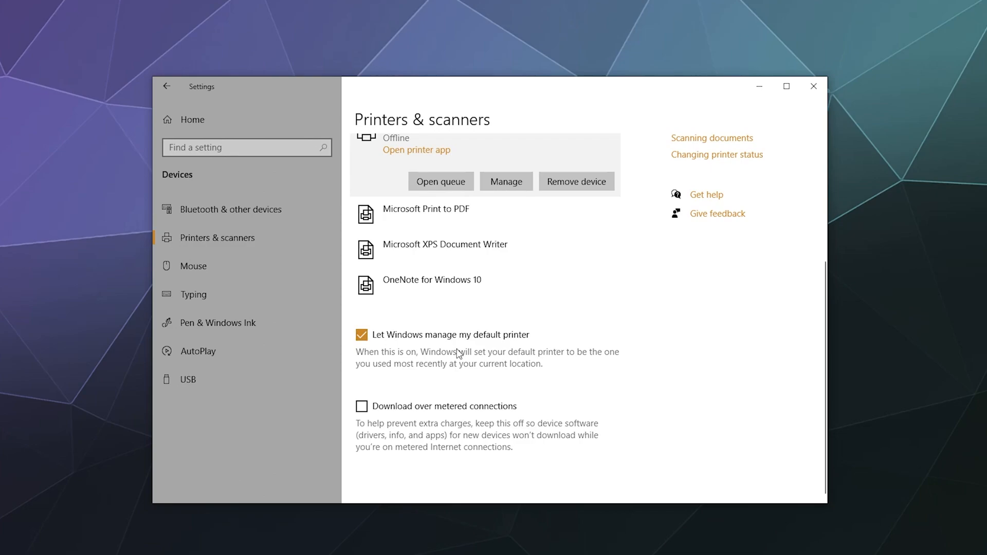
{"action": "mouse_move", "coordinate": [414, 472]}
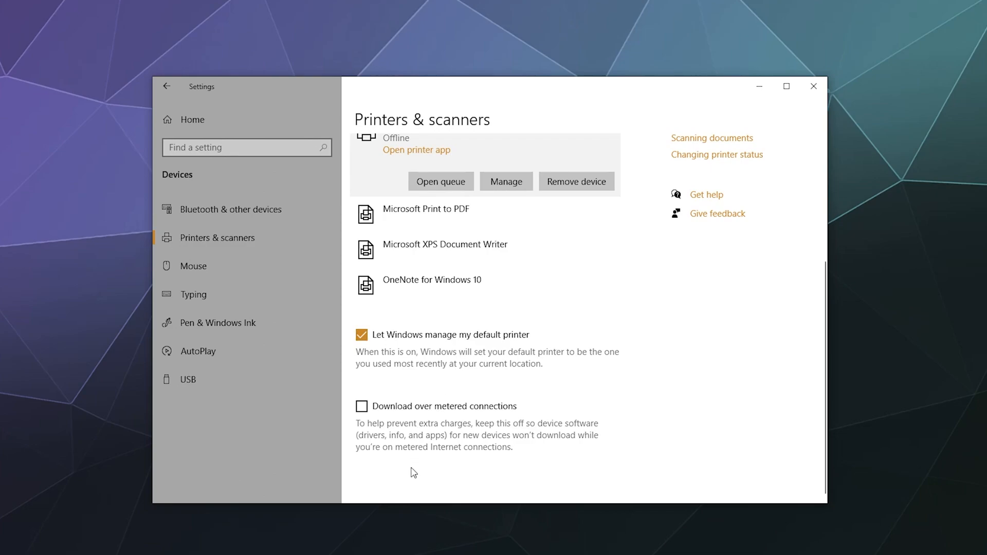
{"action": "mouse_move", "coordinate": [264, 351]}
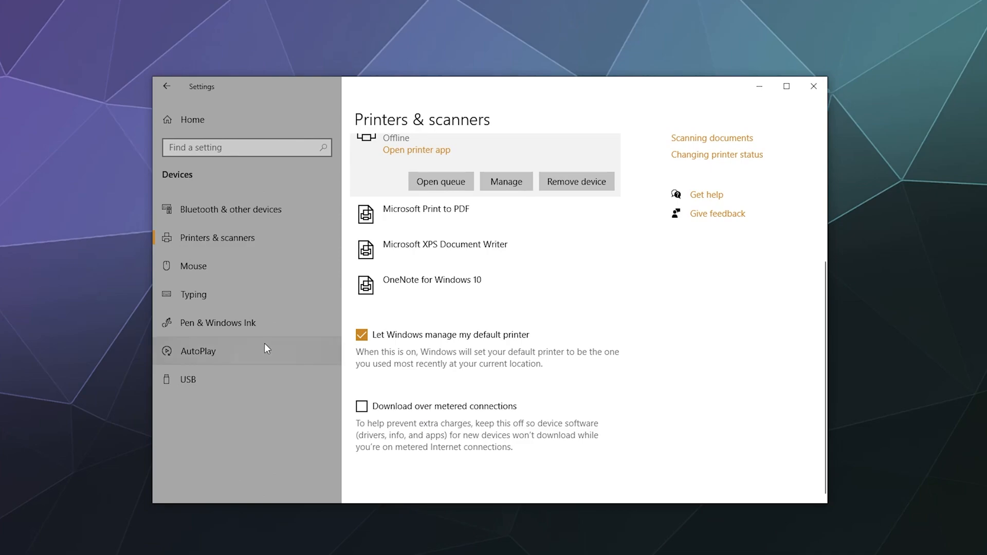
{"action": "mouse_move", "coordinate": [448, 408]}
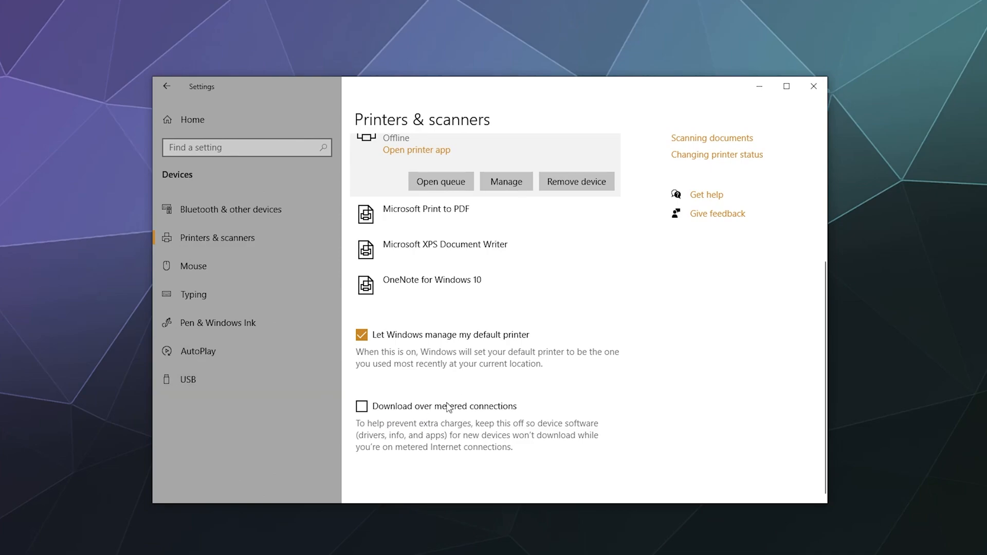
{"action": "mouse_move", "coordinate": [496, 409]}
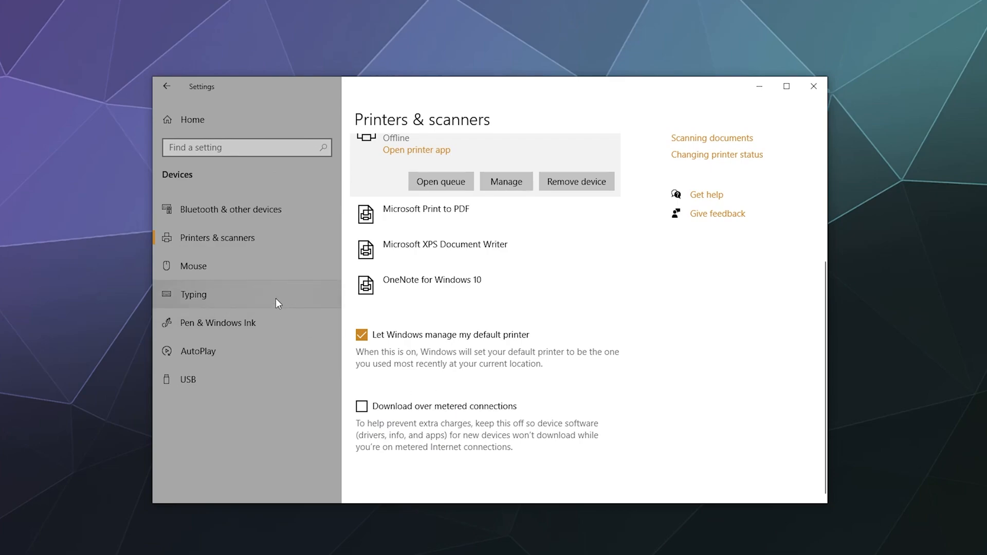
Switch to the Mouse page to view primary button, cursor speed and wheel scrolling
{"action": "left_click", "coordinate": [193, 266]}
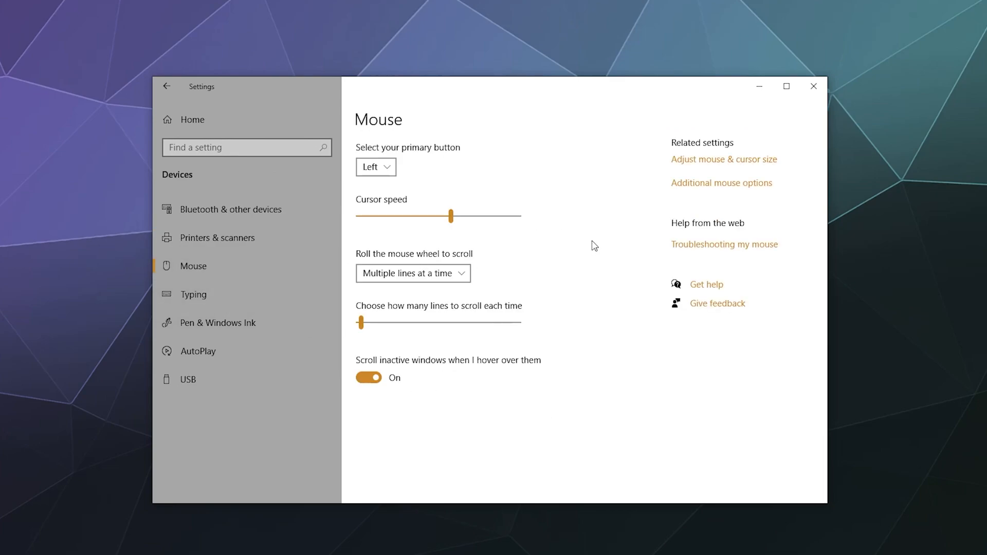
{"action": "mouse_move", "coordinate": [587, 237]}
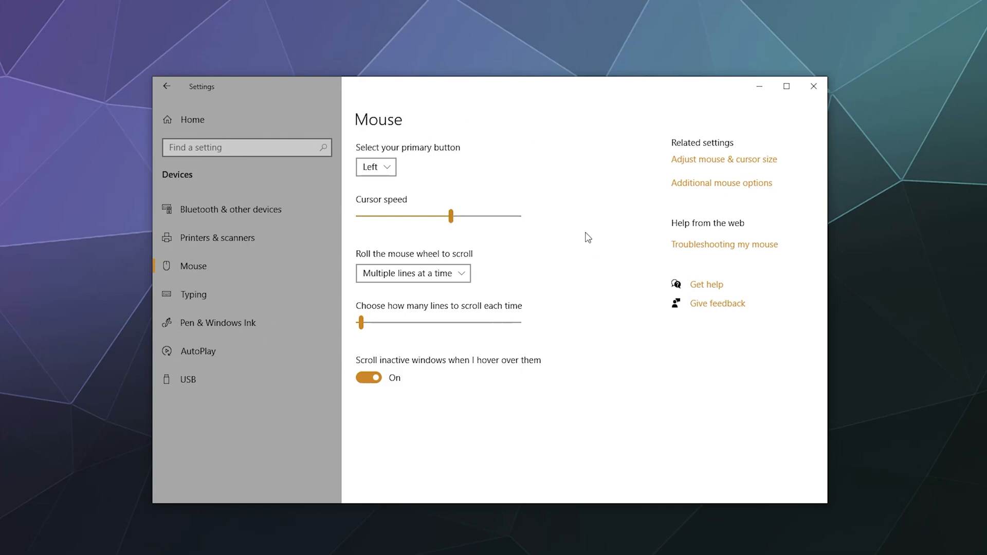
{"action": "mouse_move", "coordinate": [421, 179]}
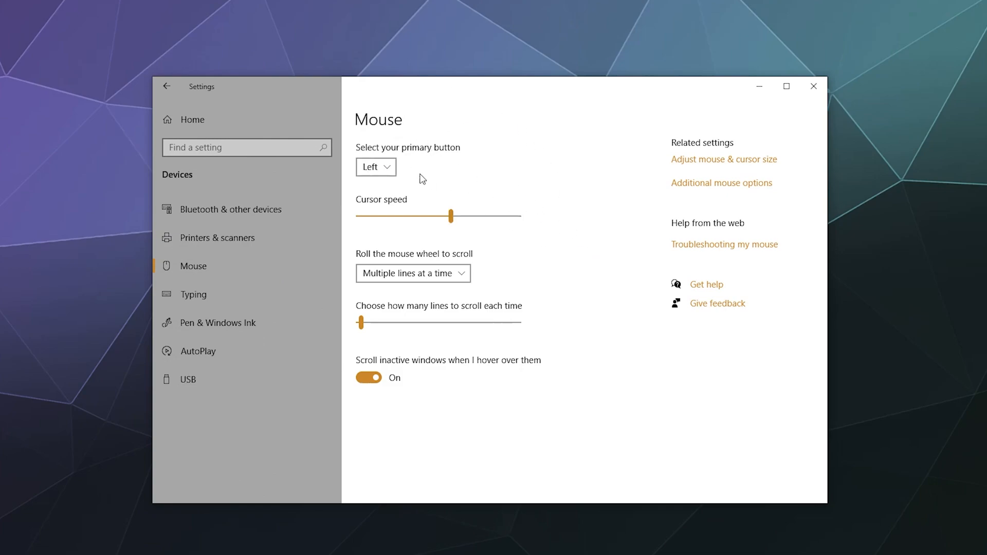
{"action": "mouse_move", "coordinate": [389, 150]}
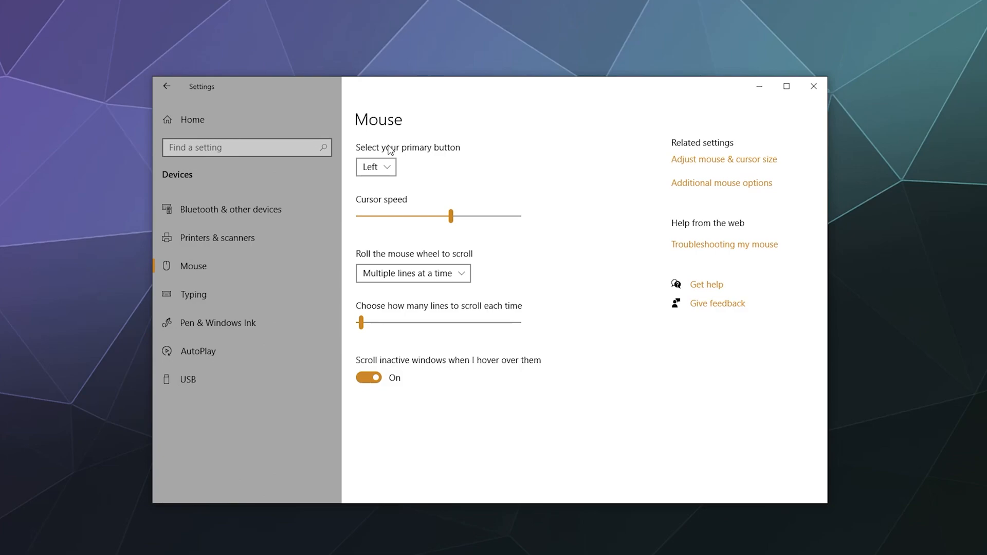
{"action": "mouse_move", "coordinate": [421, 288]}
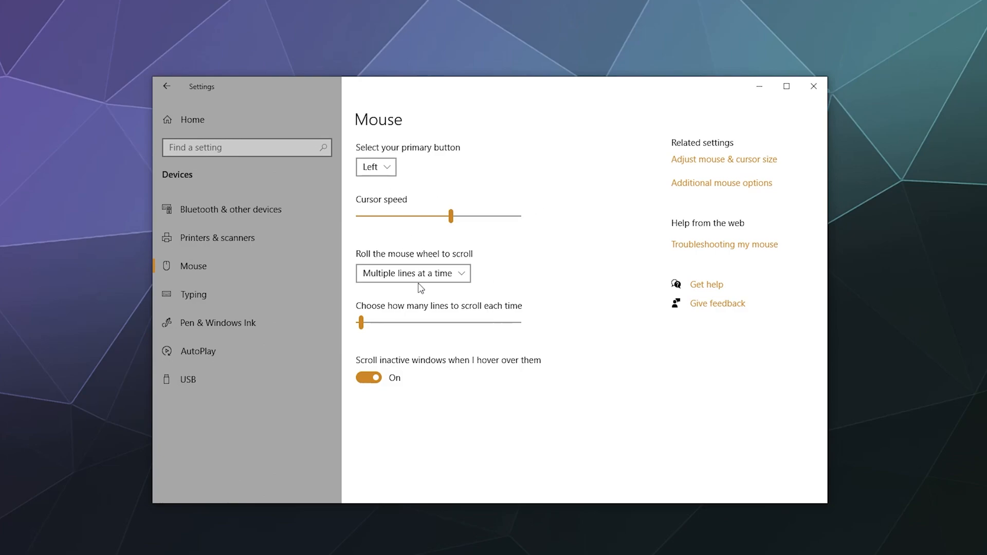
{"action": "mouse_move", "coordinate": [497, 280]}
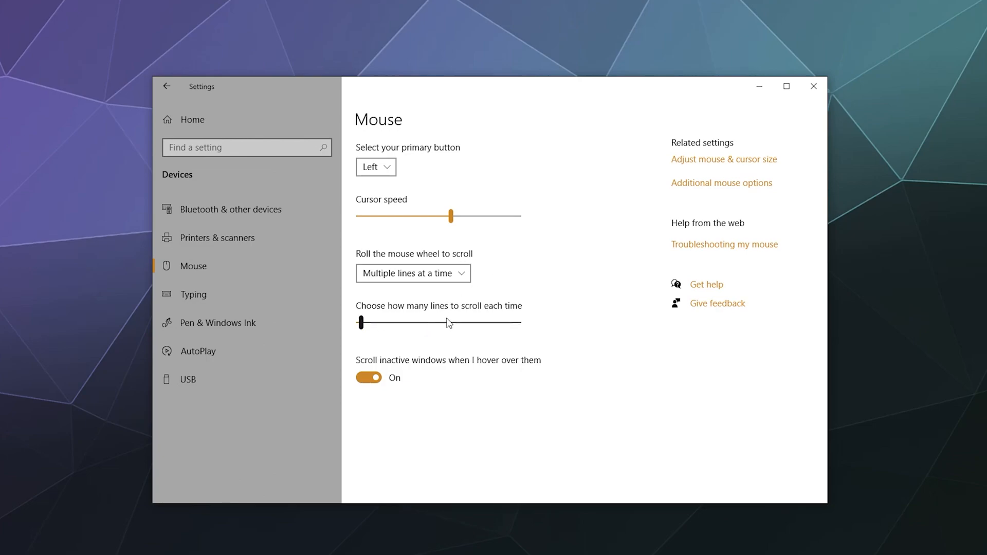
{"action": "mouse_move", "coordinate": [477, 315]}
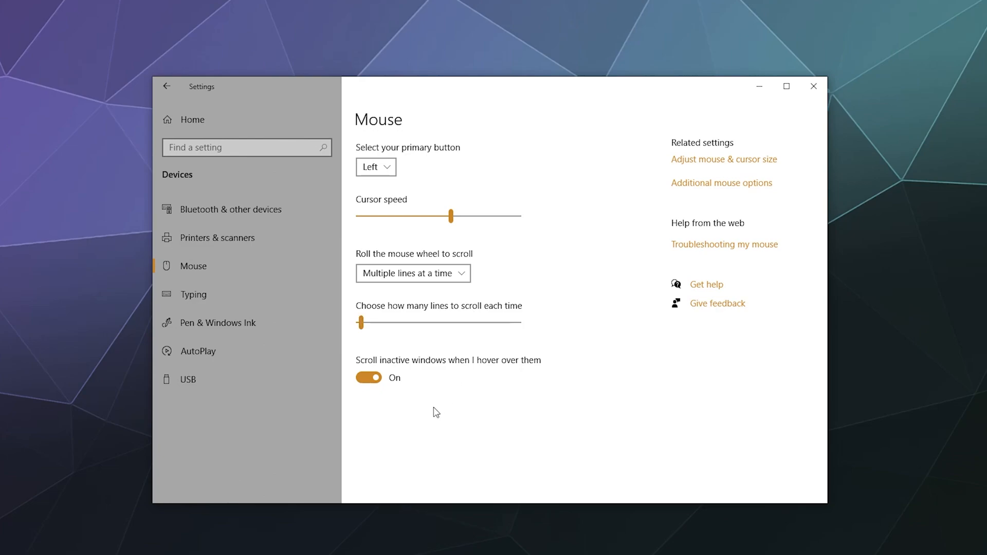
{"action": "mouse_move", "coordinate": [481, 373]}
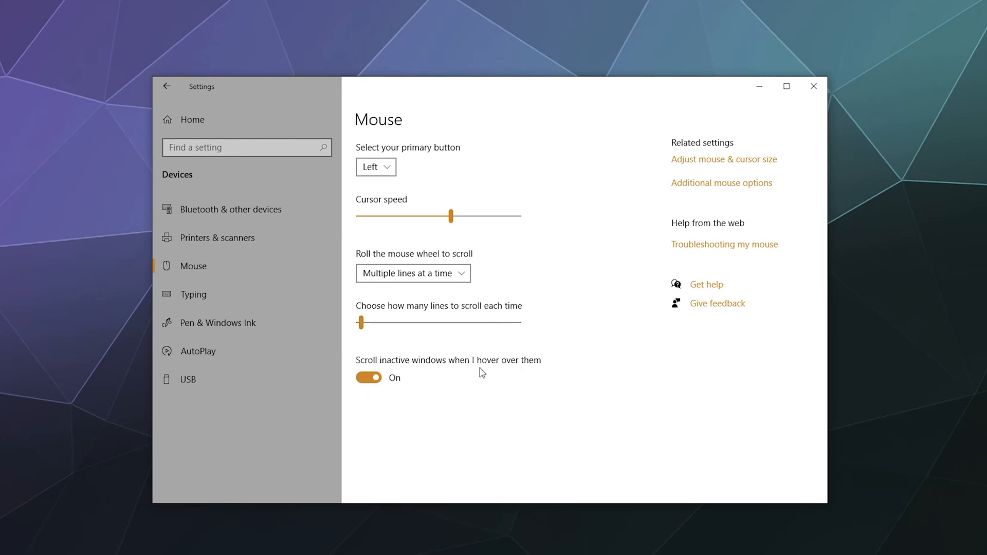
{"action": "mouse_move", "coordinate": [380, 407]}
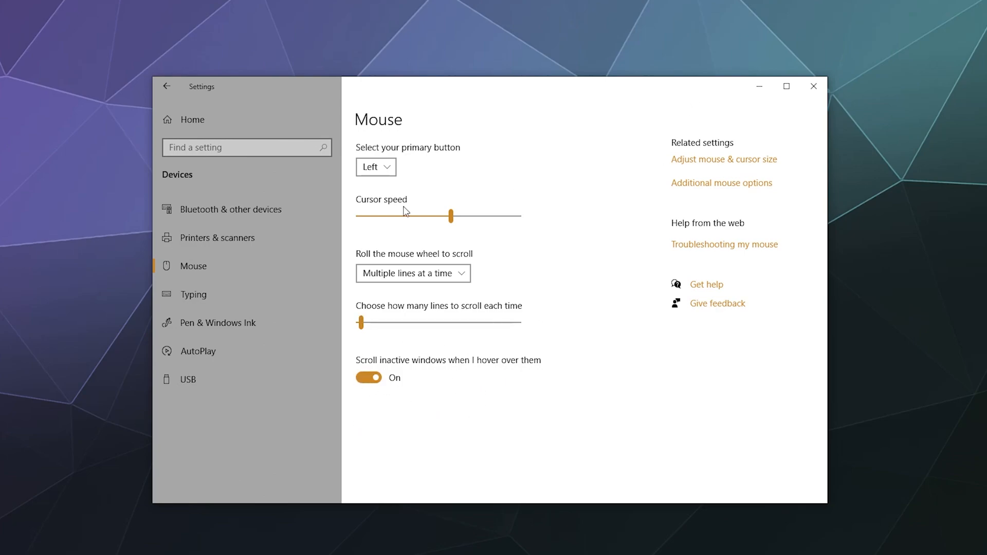
Open Typing and scroll through Spelling, Touch keyboard, Hardware keyboard and More keyboard settings
{"action": "left_click", "coordinate": [193, 294]}
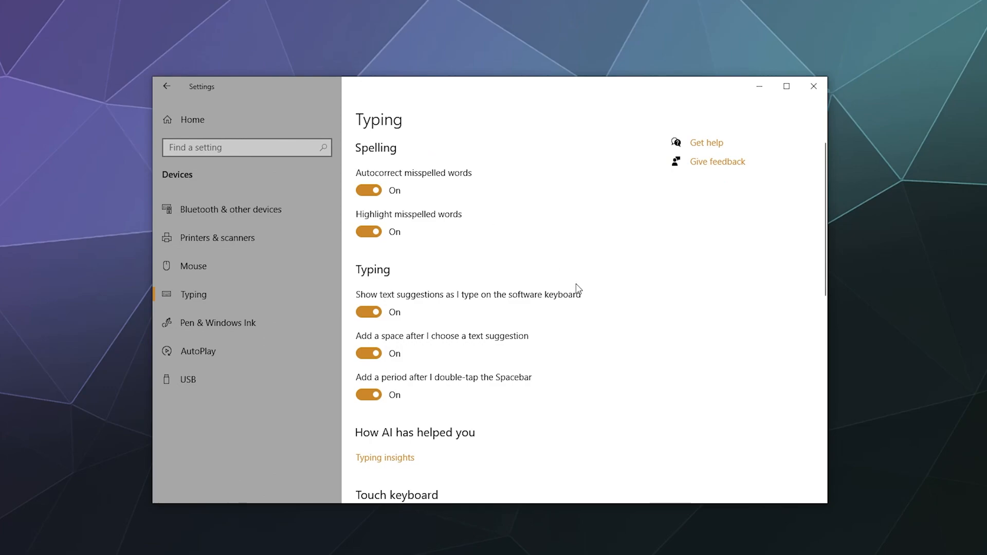
{"action": "scroll", "scroll_direction": "down", "scroll_amount": 3}
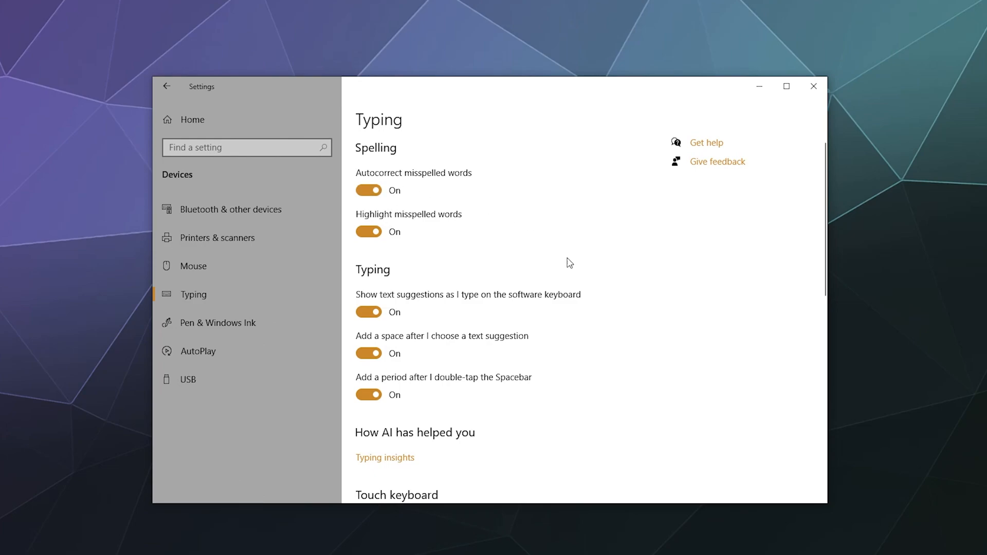
{"action": "scroll", "scroll_direction": "down", "scroll_amount": 3}
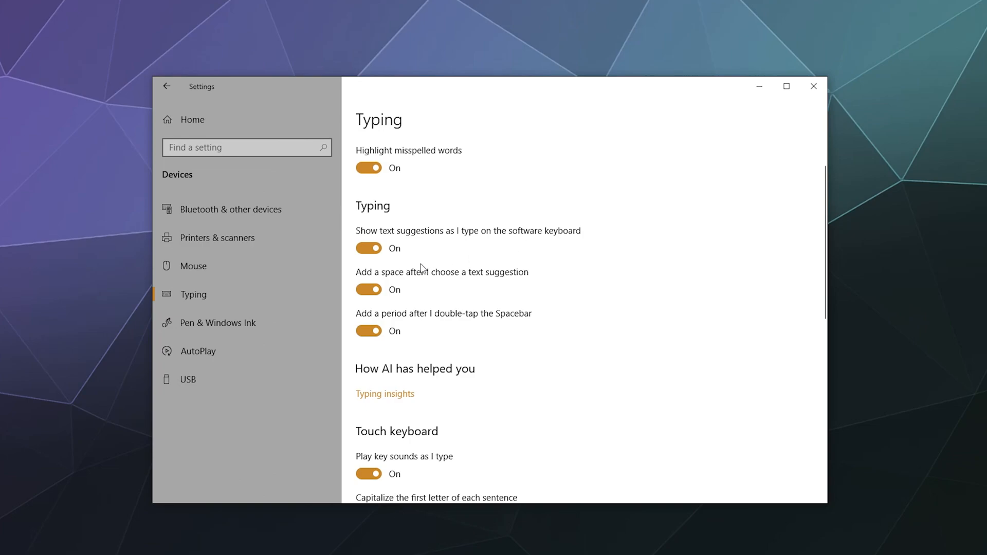
{"action": "scroll", "scroll_direction": "down", "scroll_amount": 3}
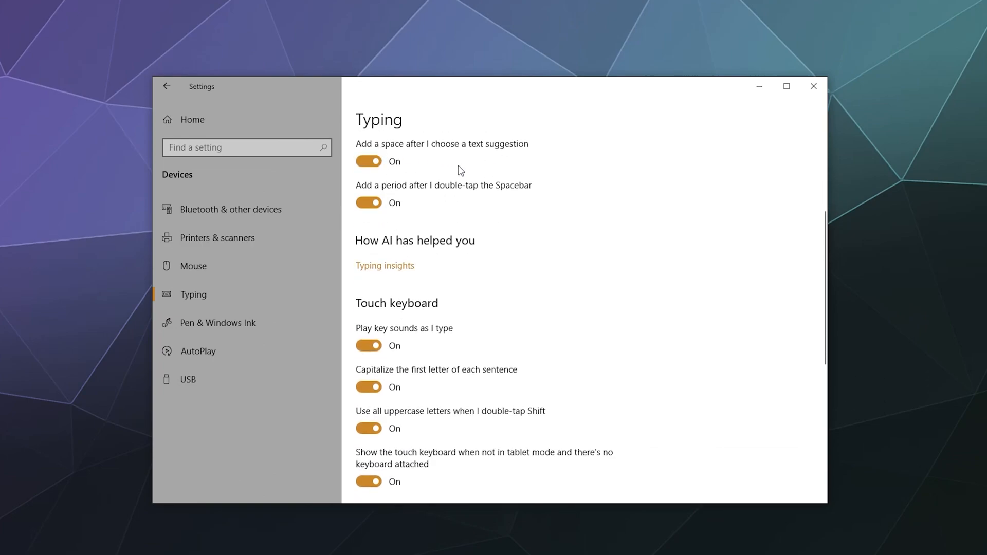
{"action": "left_click", "coordinate": [369, 202]}
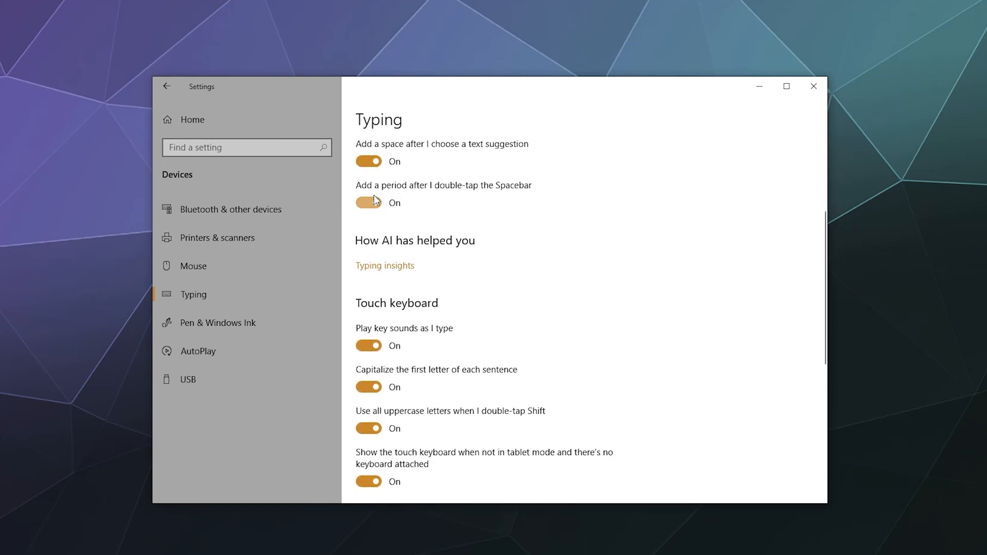
{"action": "left_click", "coordinate": [369, 202]}
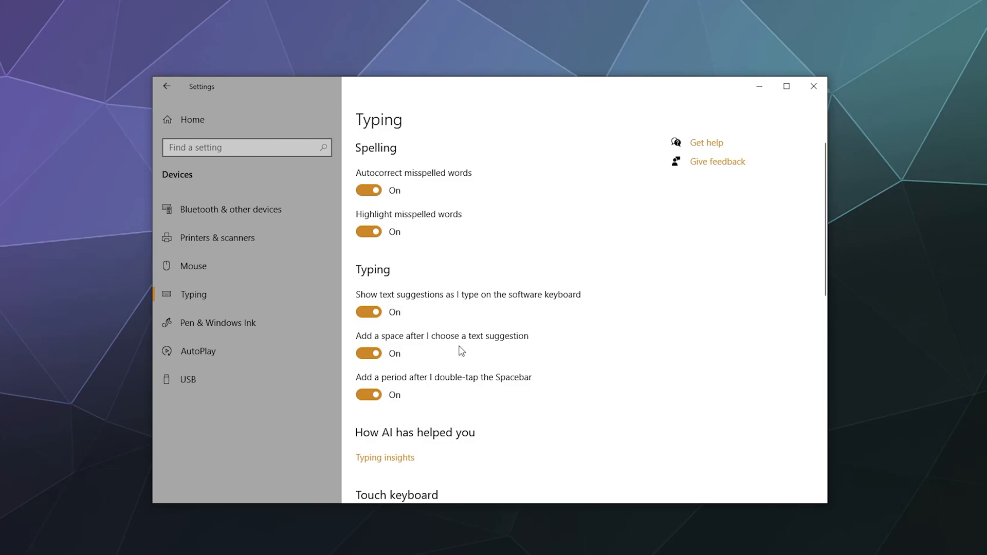
{"action": "scroll", "scroll_direction": "down", "scroll_amount": 3}
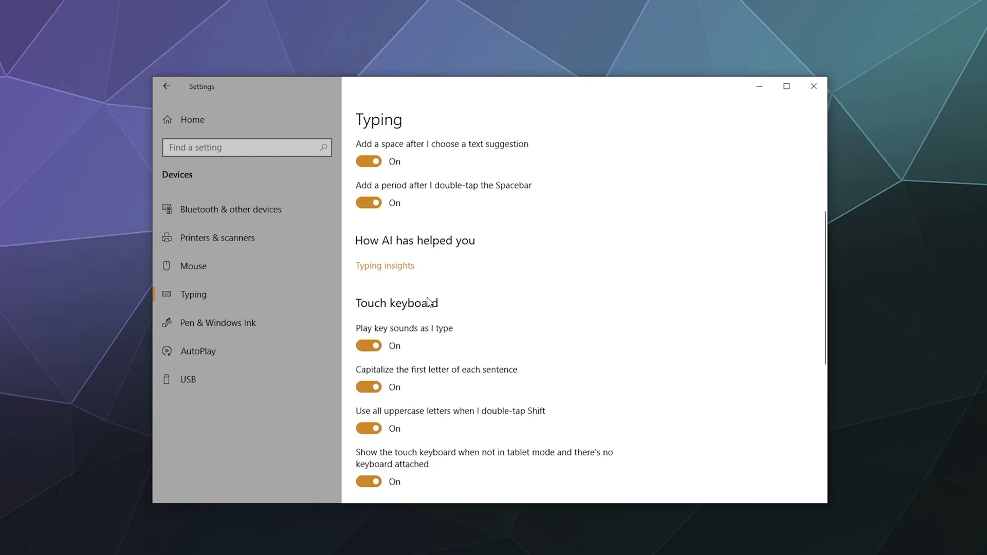
{"action": "mouse_move", "coordinate": [384, 266]}
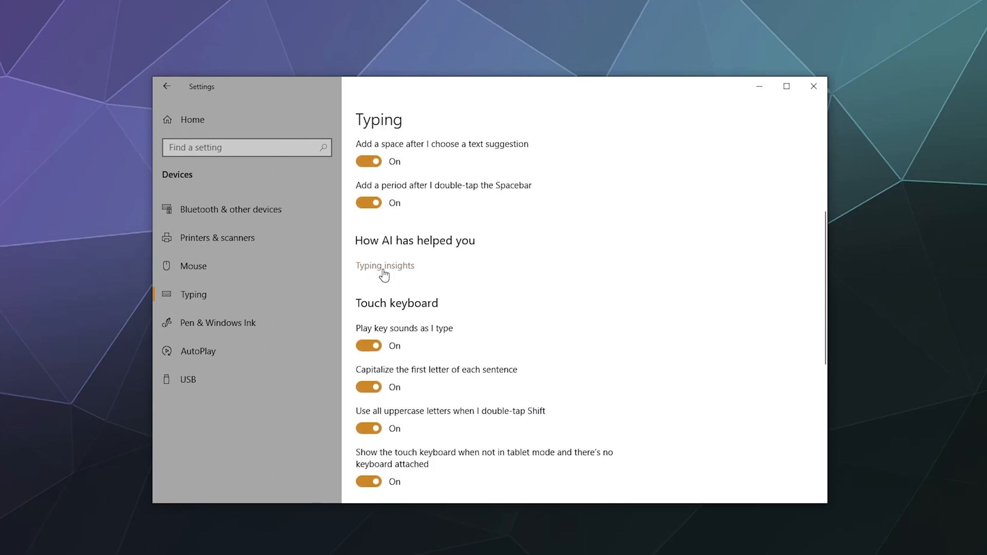
{"action": "scroll", "scroll_direction": "down", "scroll_amount": 3}
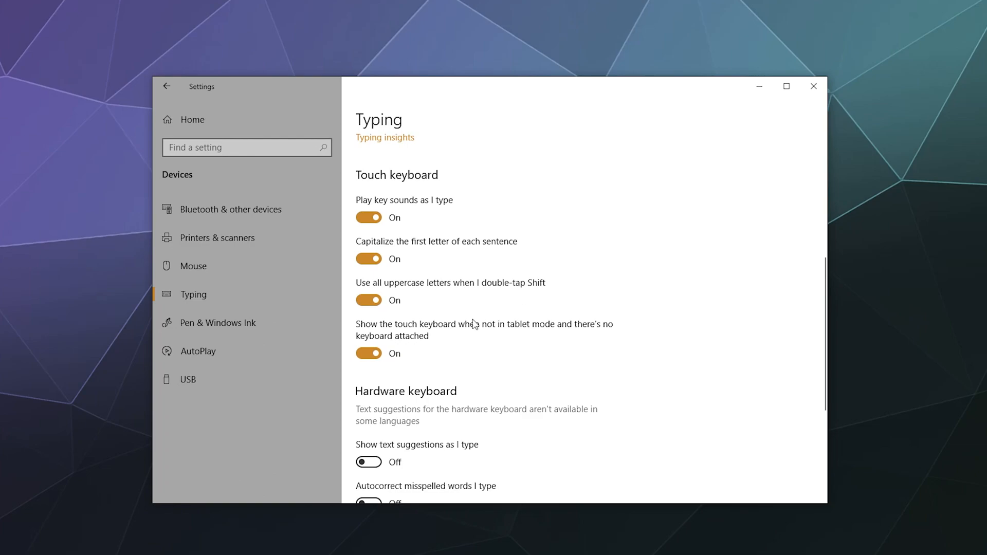
{"action": "mouse_move", "coordinate": [414, 330]}
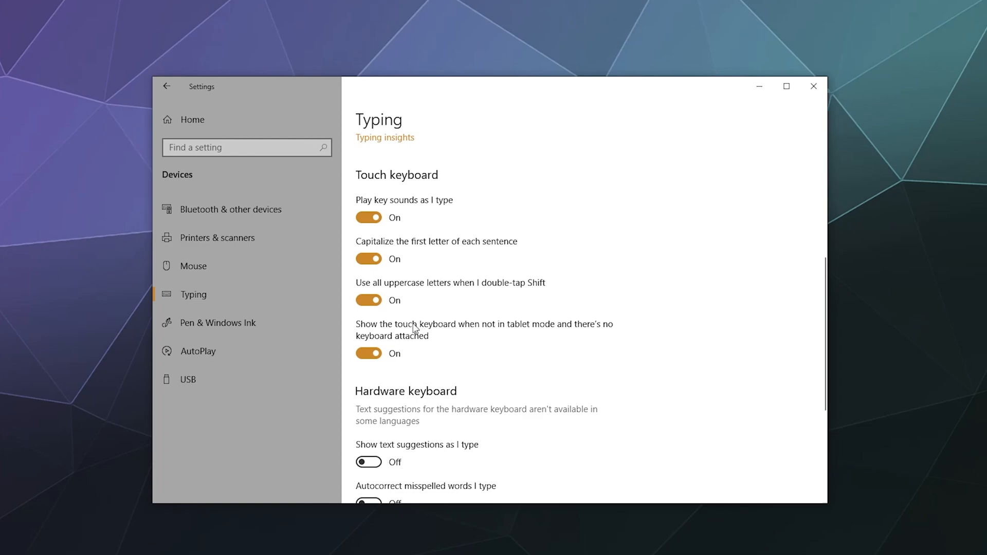
{"action": "mouse_move", "coordinate": [423, 376]}
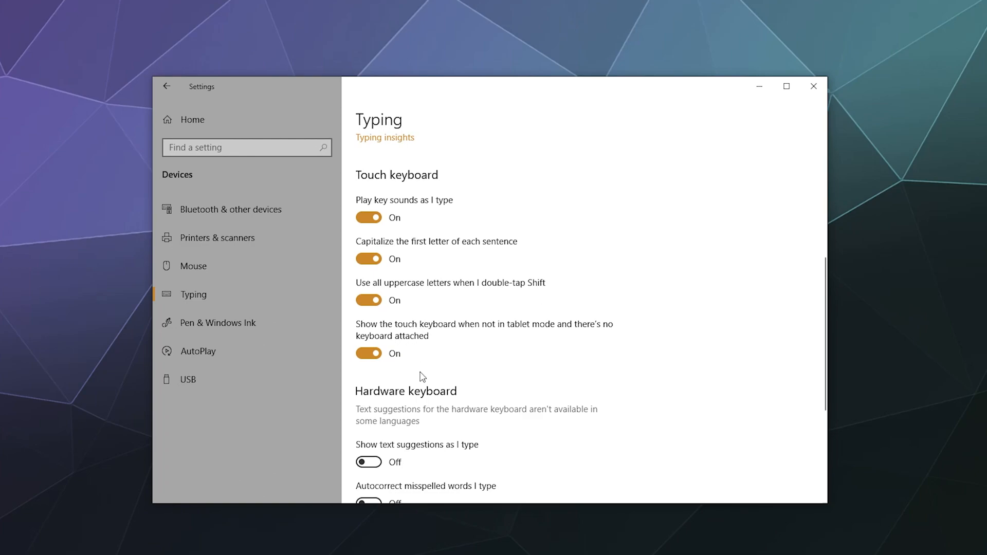
{"action": "mouse_move", "coordinate": [441, 338]}
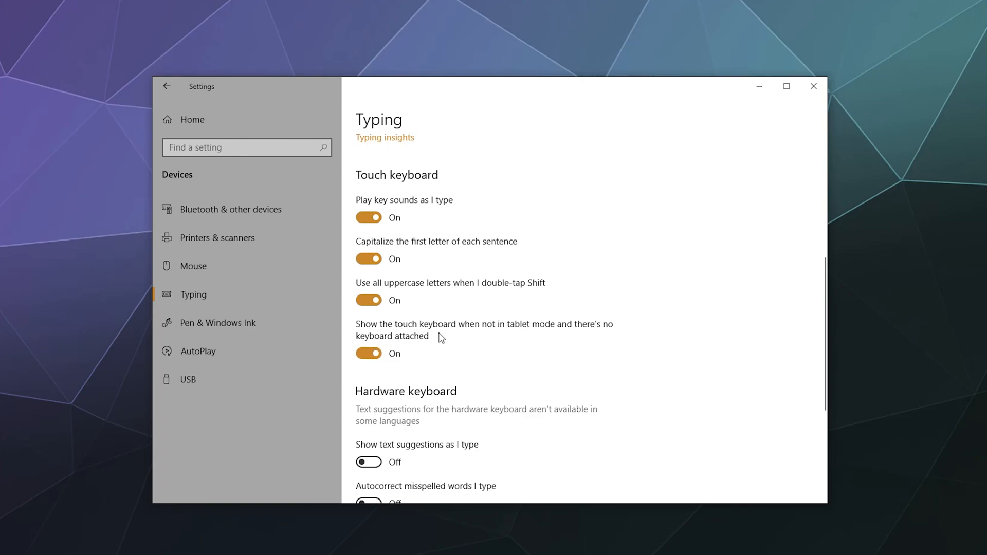
{"action": "mouse_move", "coordinate": [552, 340]}
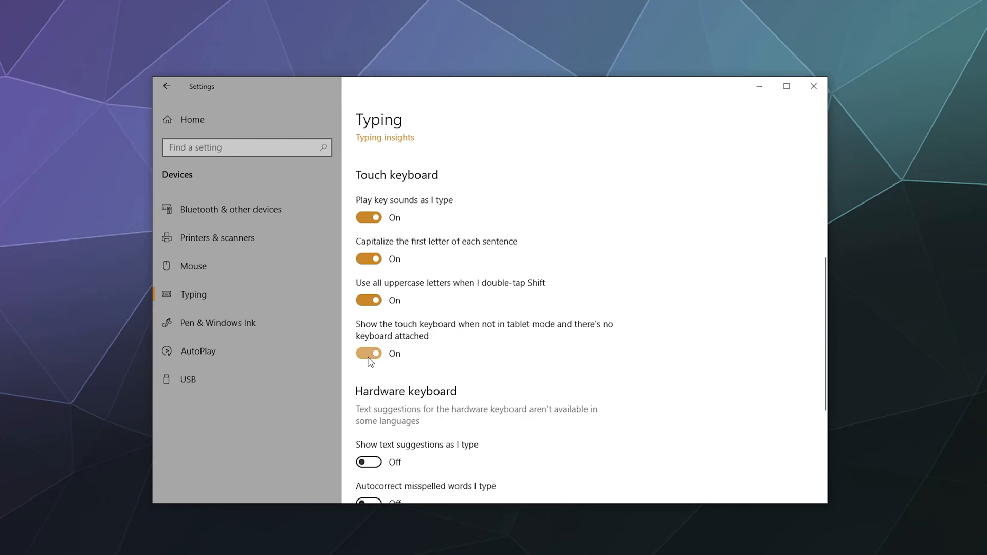
{"action": "scroll", "scroll_direction": "down", "scroll_amount": 3}
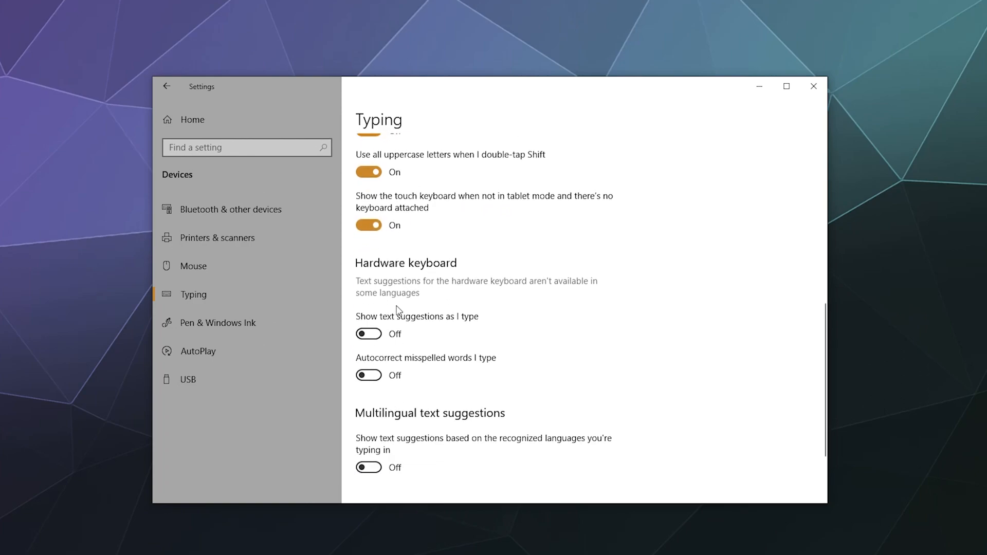
{"action": "scroll", "scroll_direction": "down", "scroll_amount": 3}
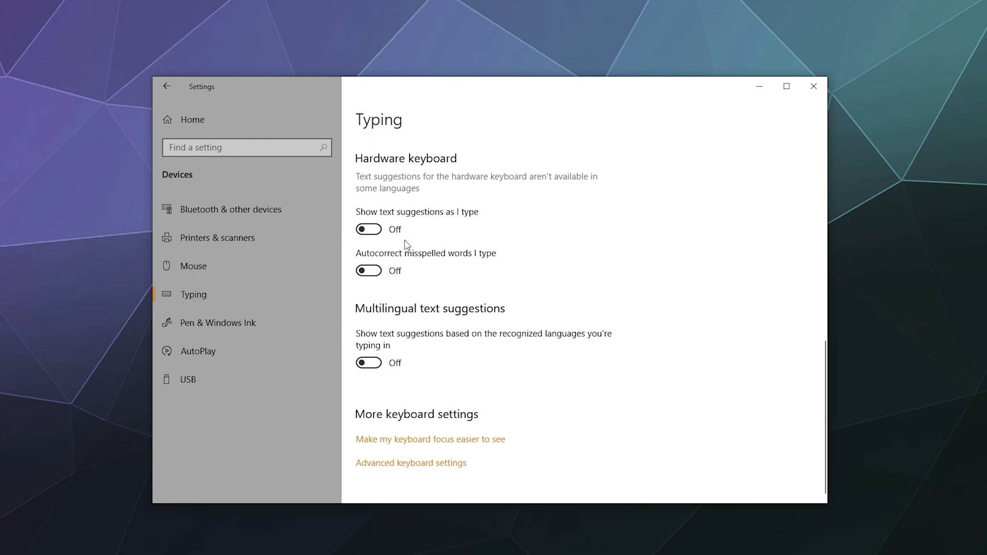
{"action": "mouse_move", "coordinate": [528, 330]}
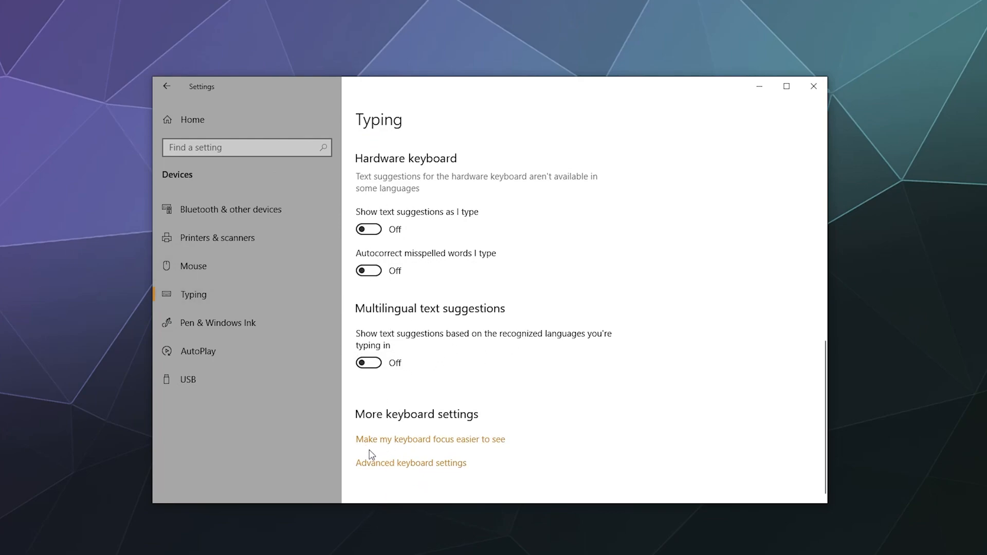
{"action": "mouse_move", "coordinate": [479, 447]}
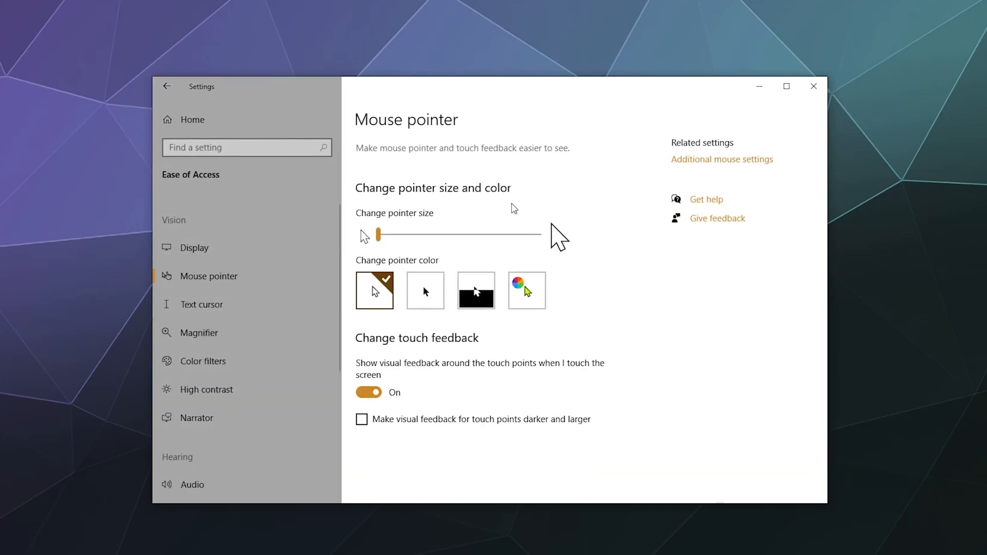
{"action": "mouse_move", "coordinate": [316, 184]}
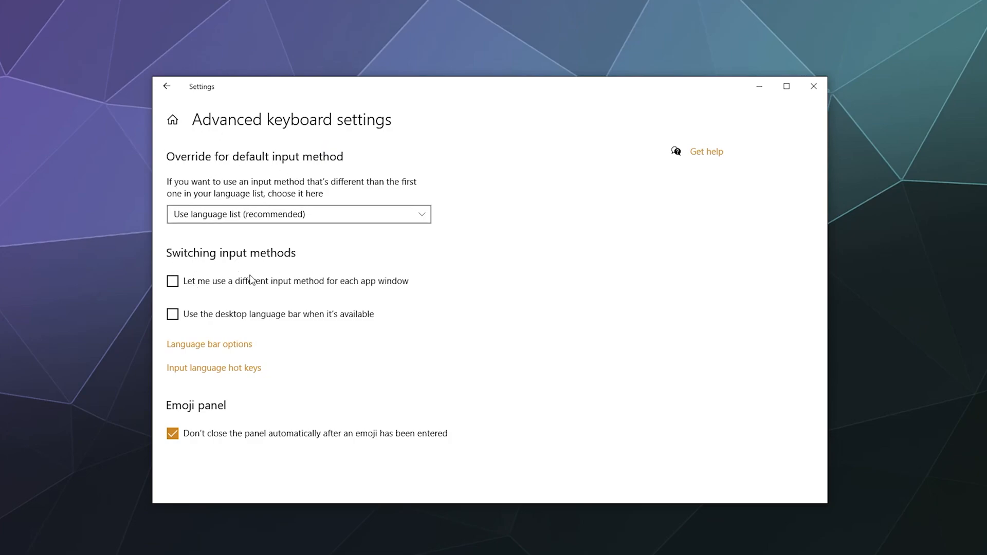
{"action": "mouse_move", "coordinate": [286, 483]}
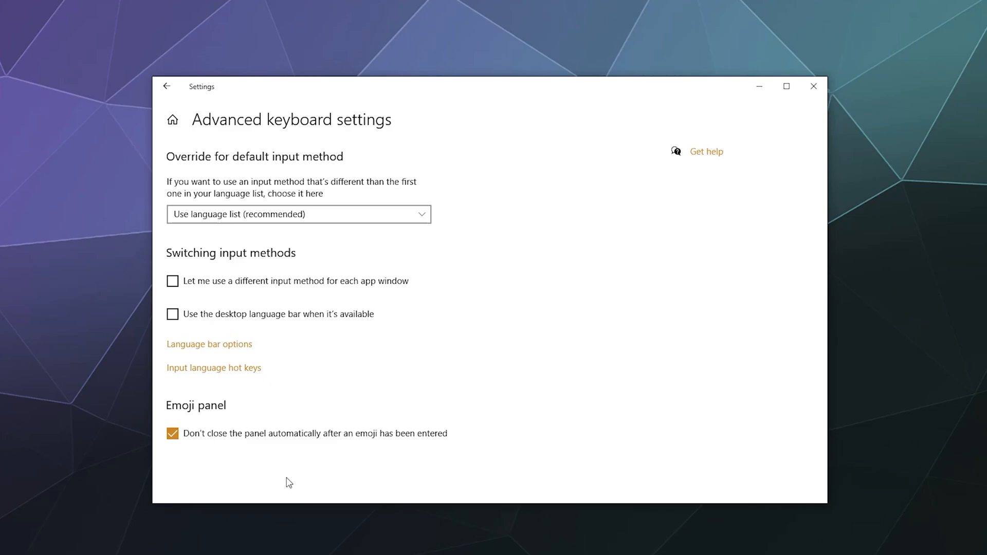
{"action": "mouse_move", "coordinate": [218, 426]}
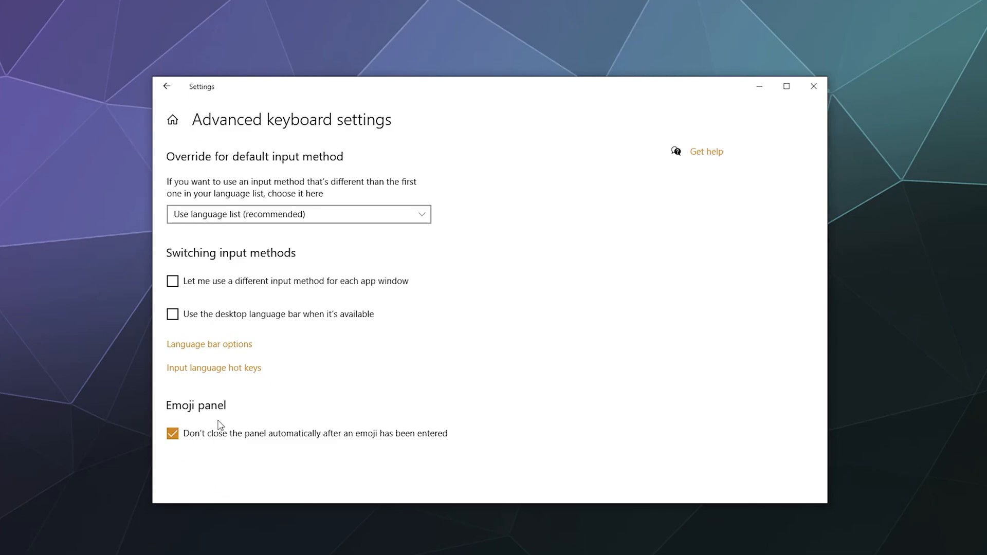
Go back from Advanced keyboard settings to Typing, then open Pen & Windows Ink
{"action": "left_click", "coordinate": [167, 86]}
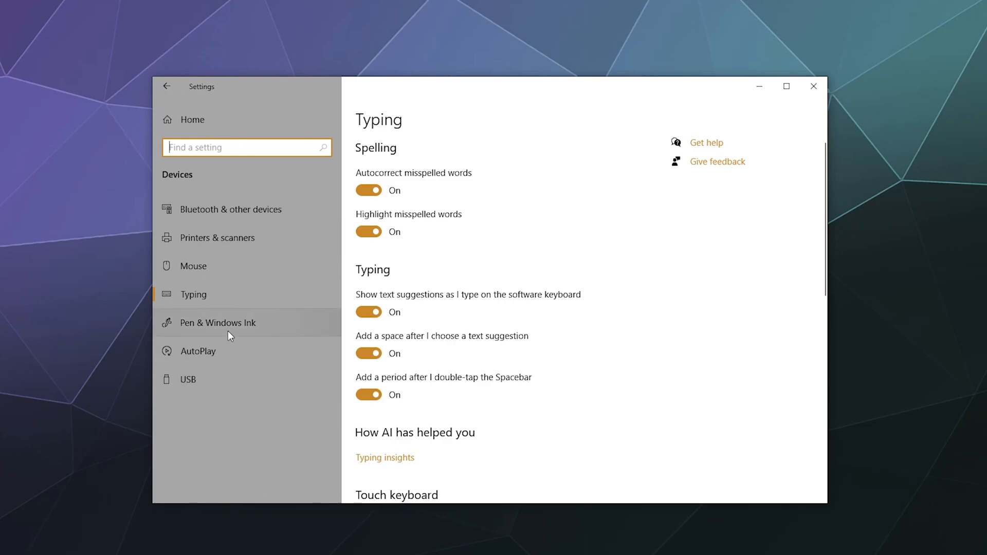
{"action": "left_click", "coordinate": [219, 322]}
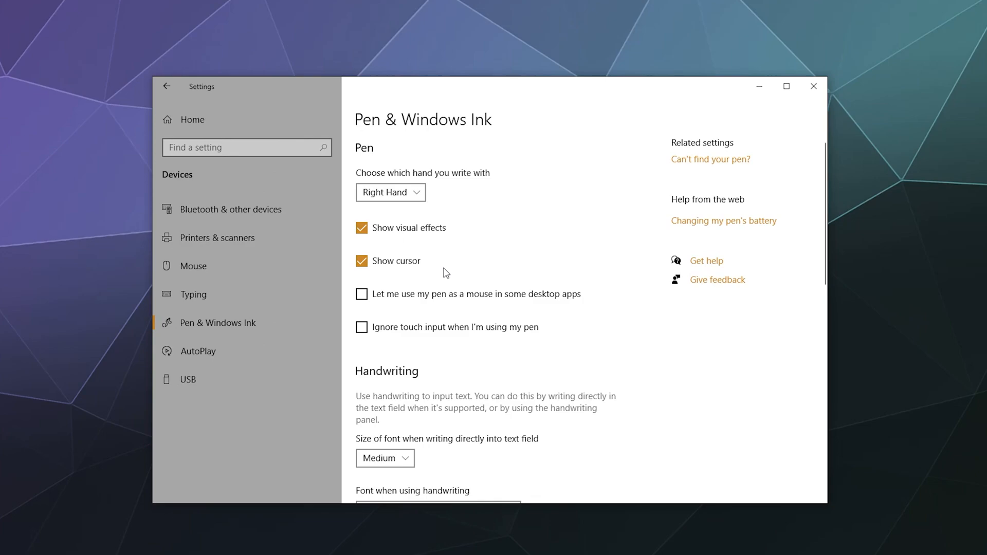
{"action": "mouse_move", "coordinate": [373, 214]}
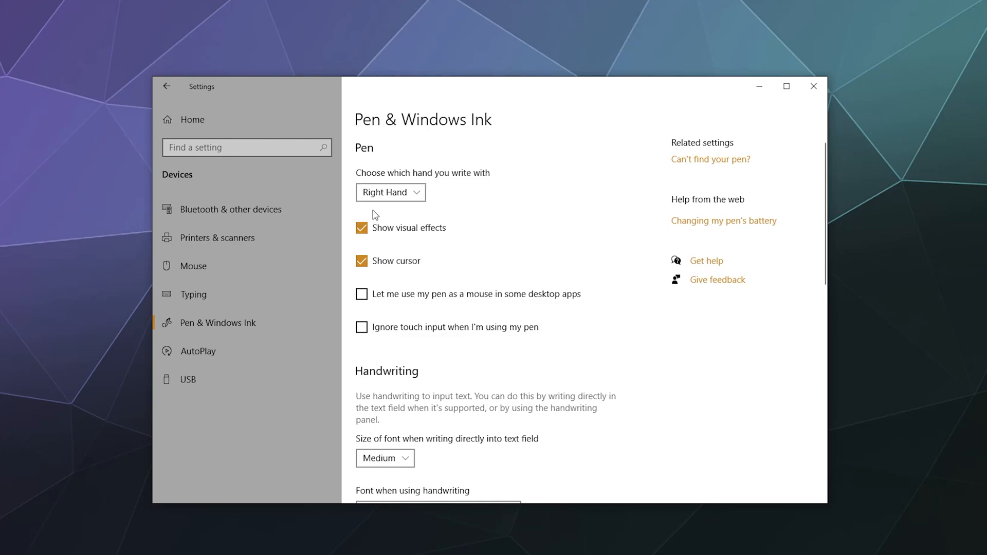
{"action": "mouse_move", "coordinate": [361, 211]}
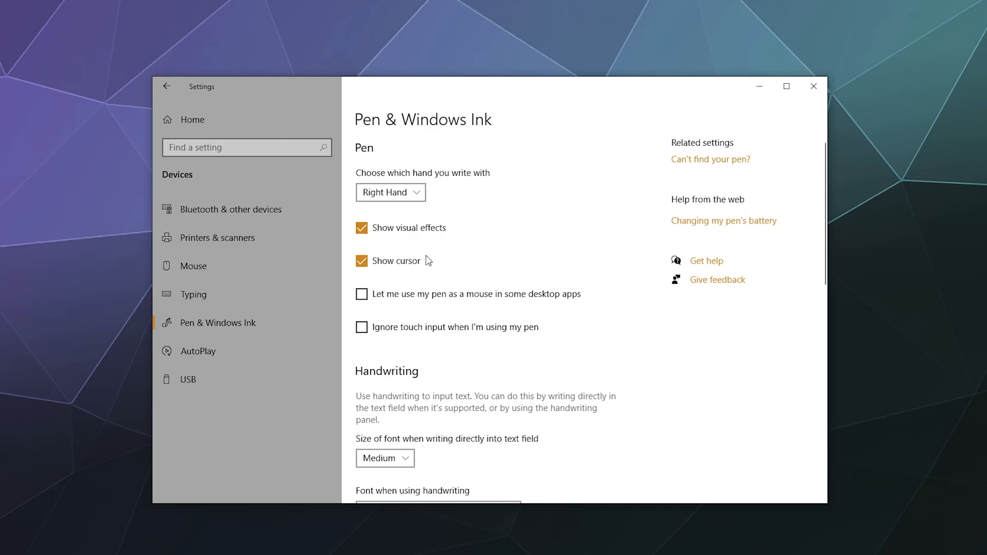
{"action": "mouse_move", "coordinate": [432, 303]}
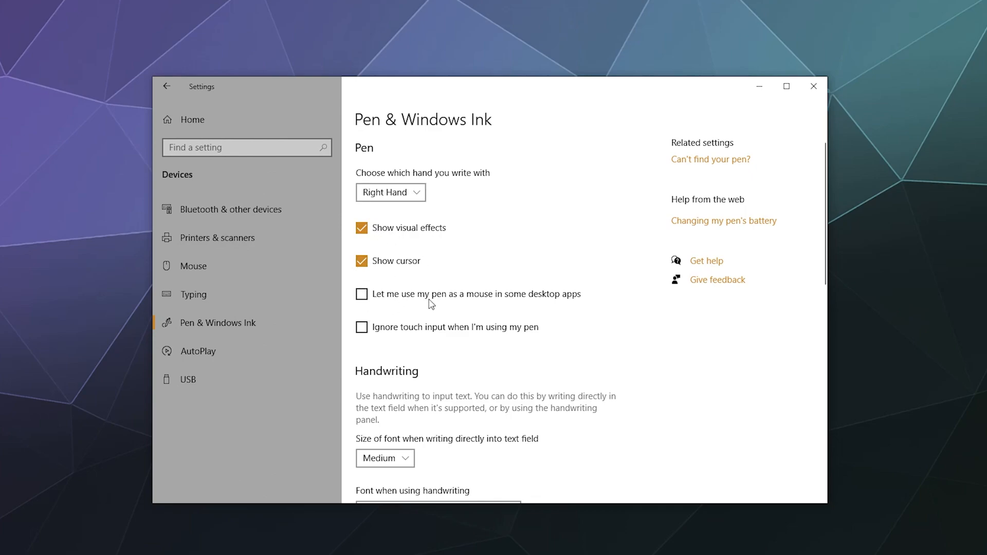
{"action": "mouse_move", "coordinate": [524, 314]}
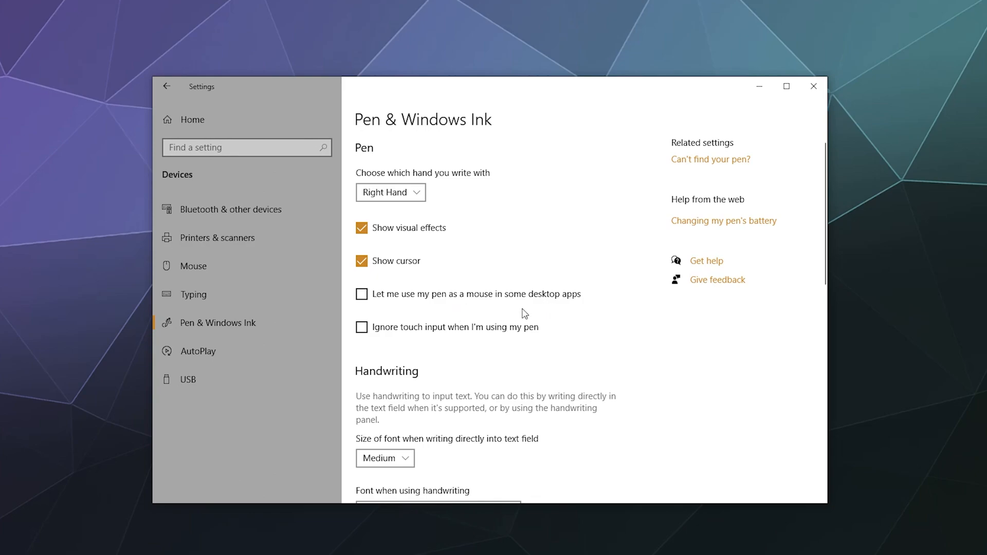
{"action": "mouse_move", "coordinate": [416, 336]}
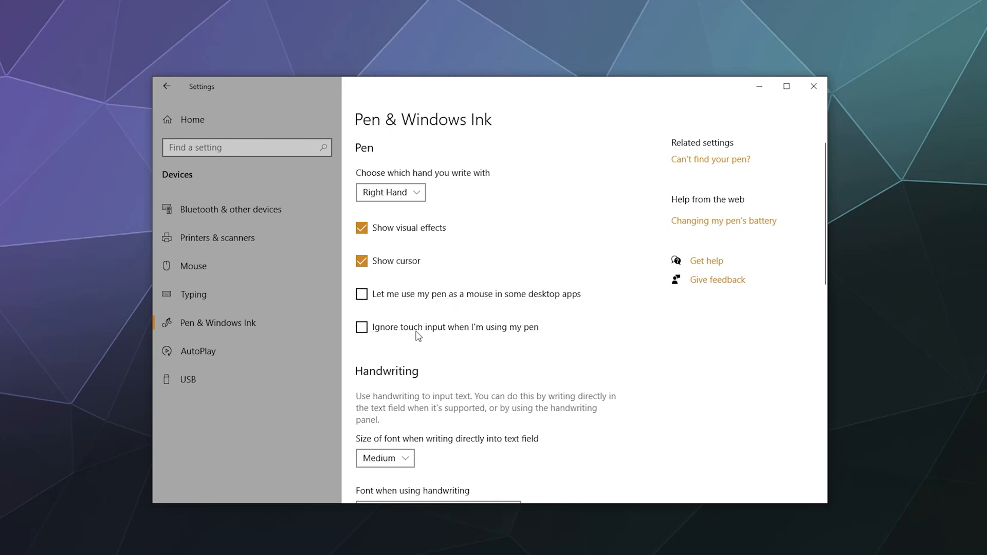
{"action": "mouse_move", "coordinate": [342, 378]}
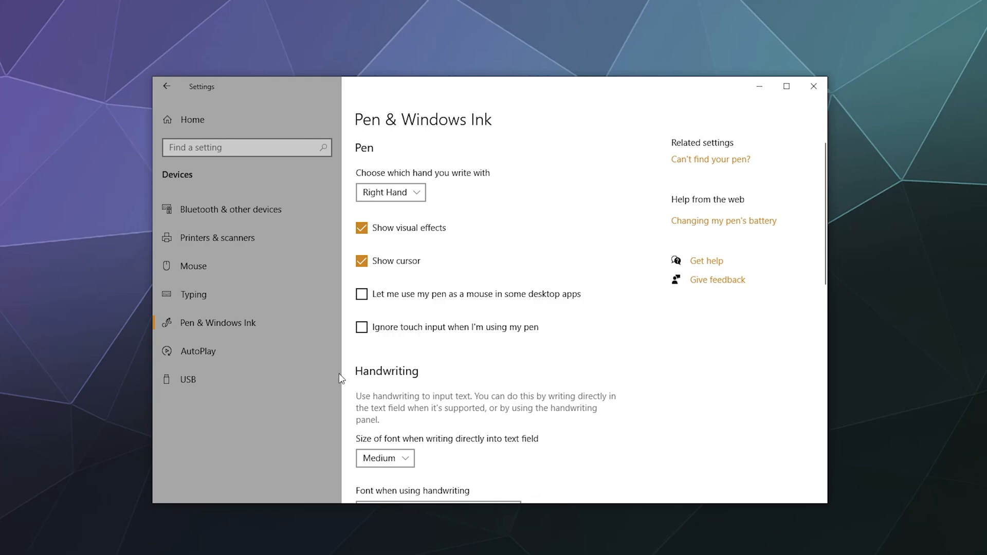
{"action": "scroll", "scroll_direction": "down", "scroll_amount": 3}
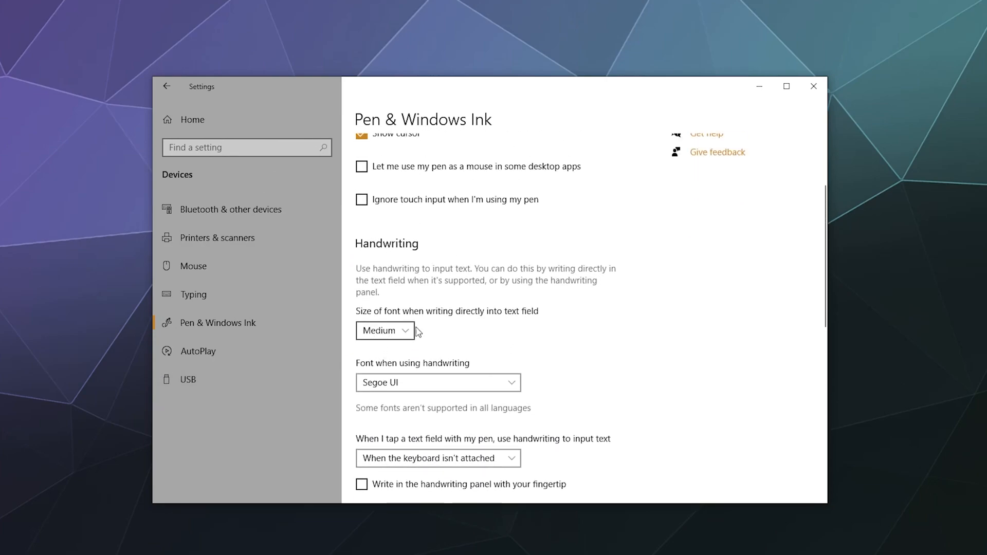
{"action": "mouse_move", "coordinate": [516, 331]}
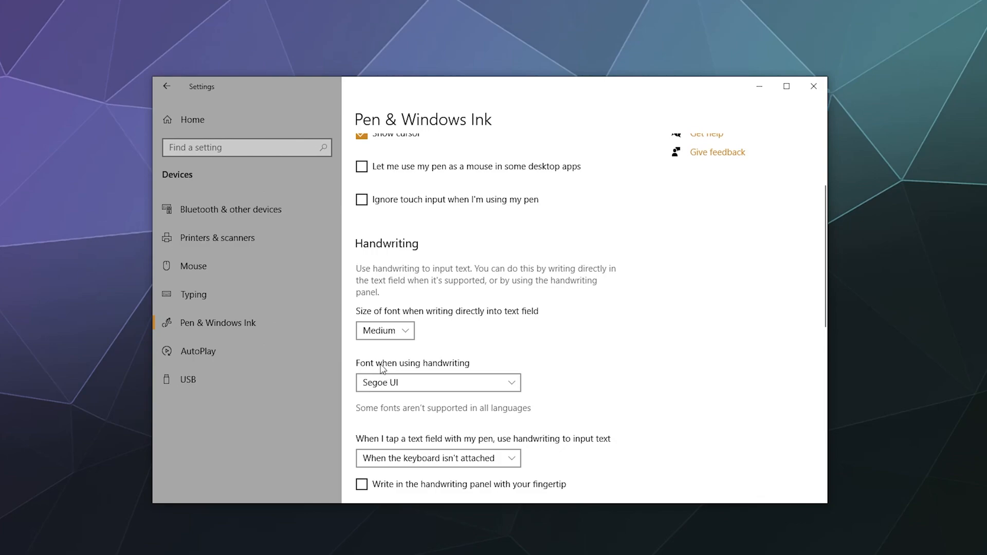
{"action": "left_click", "coordinate": [437, 383]}
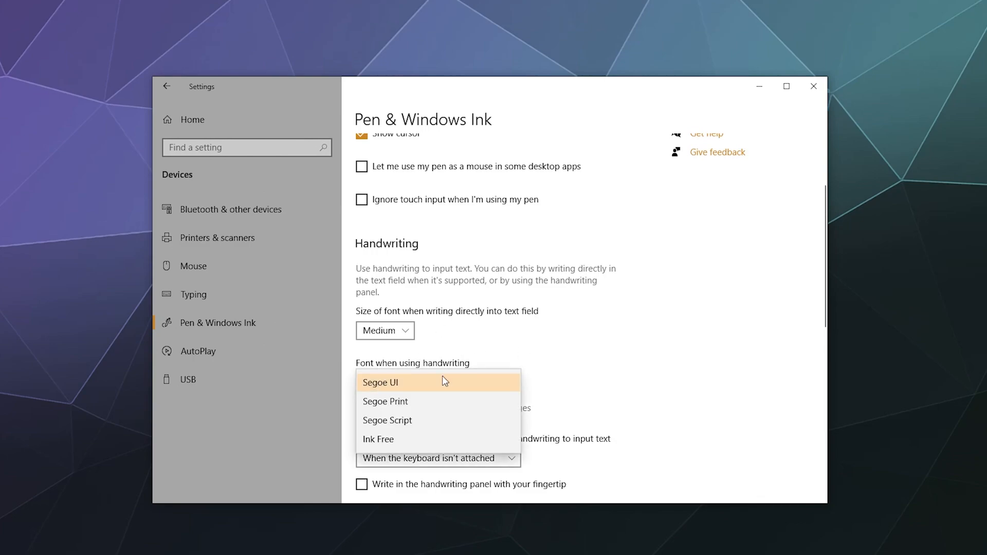
{"action": "left_click", "coordinate": [380, 382]}
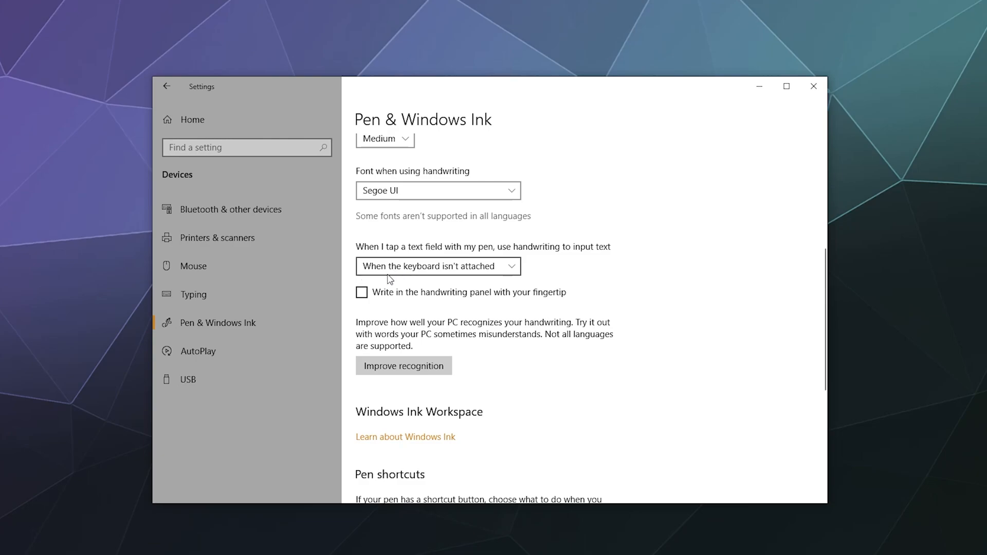
{"action": "left_click", "coordinate": [437, 266]}
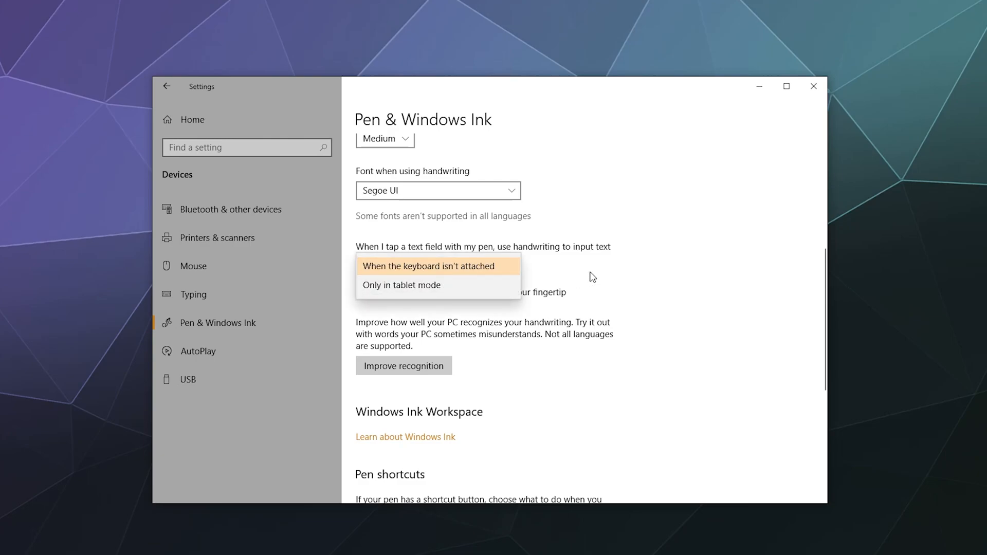
{"action": "left_click", "coordinate": [428, 266]}
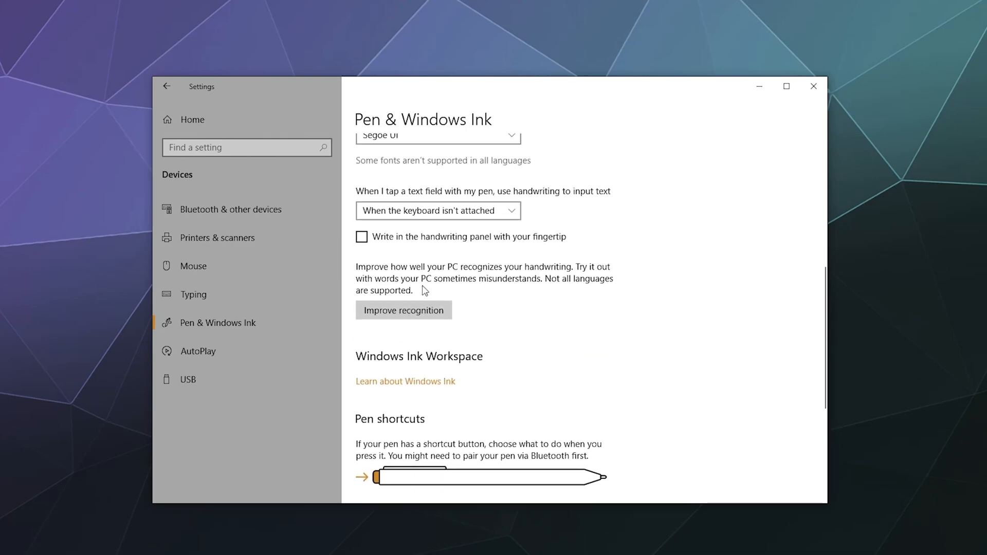
{"action": "mouse_move", "coordinate": [498, 334]}
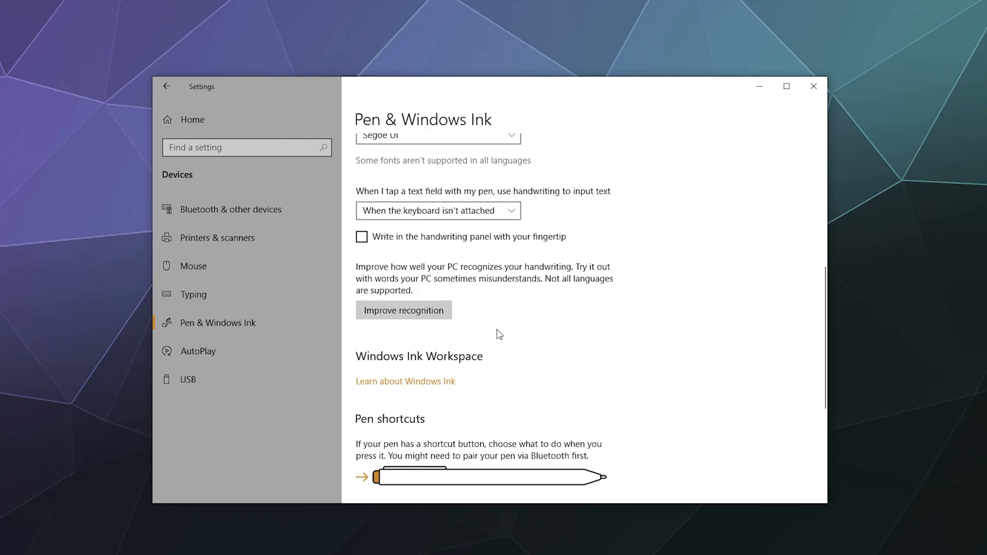
{"action": "mouse_move", "coordinate": [364, 257]}
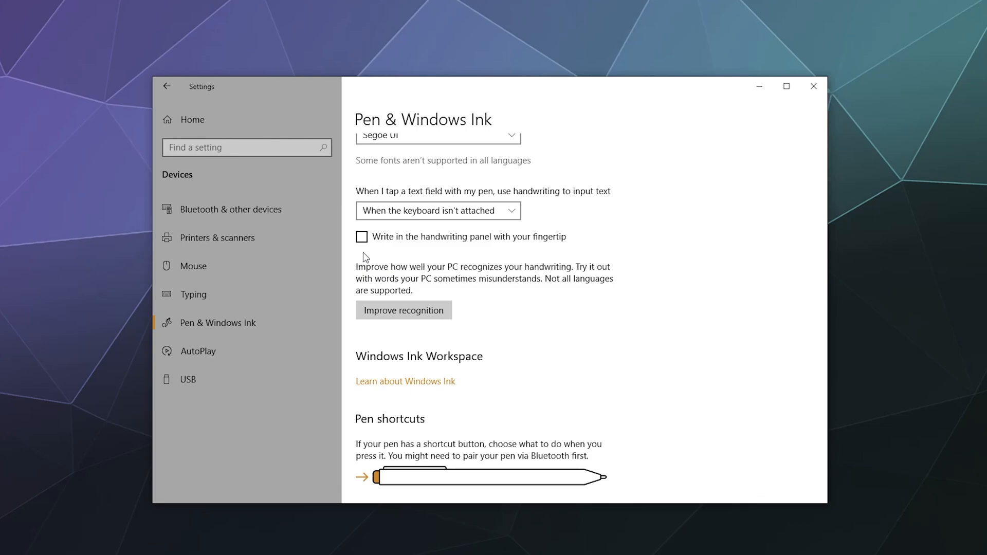
{"action": "scroll", "scroll_direction": "down", "scroll_amount": 3}
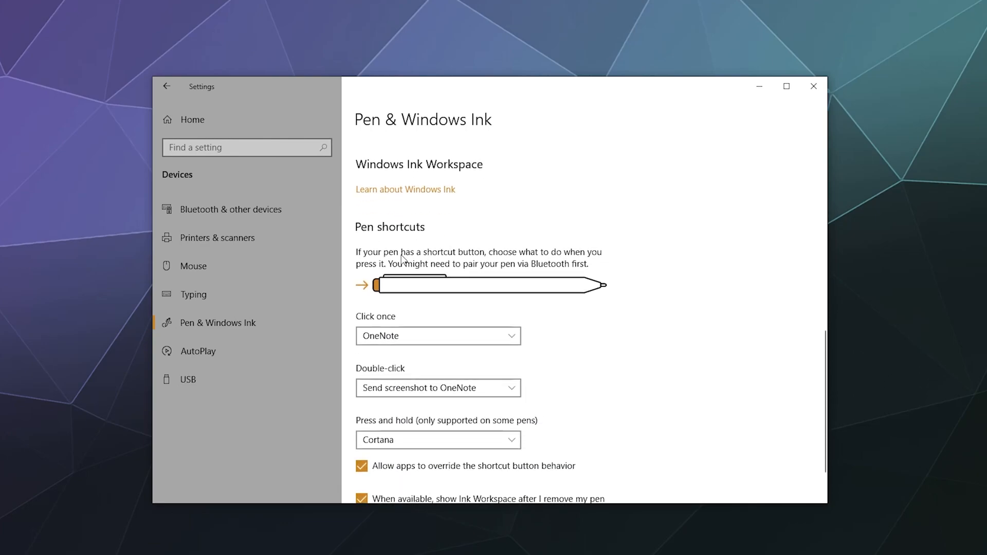
{"action": "mouse_move", "coordinate": [644, 294]}
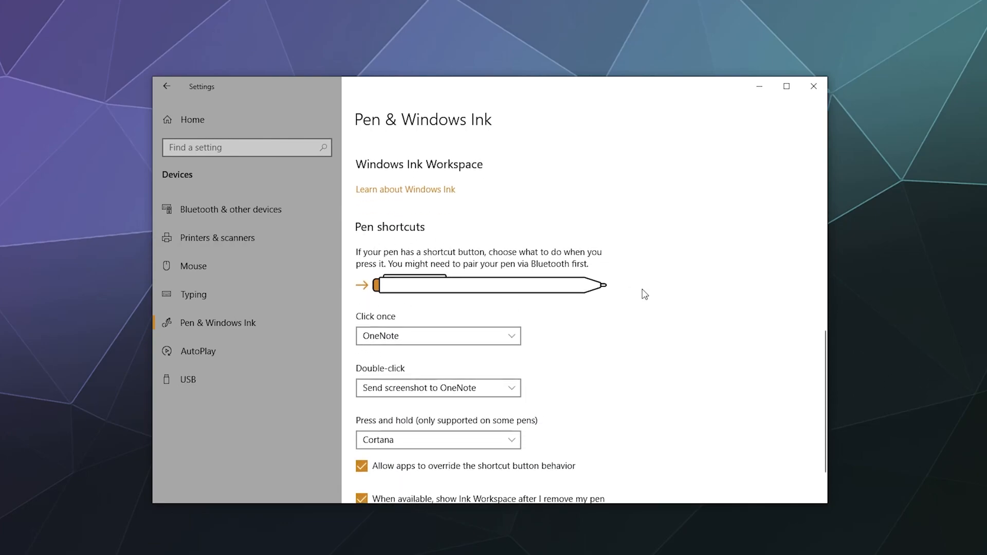
Look over the Pen shortcuts options without changing them, then switch to AutoPlay
{"action": "scroll", "scroll_direction": "down", "scroll_amount": 3}
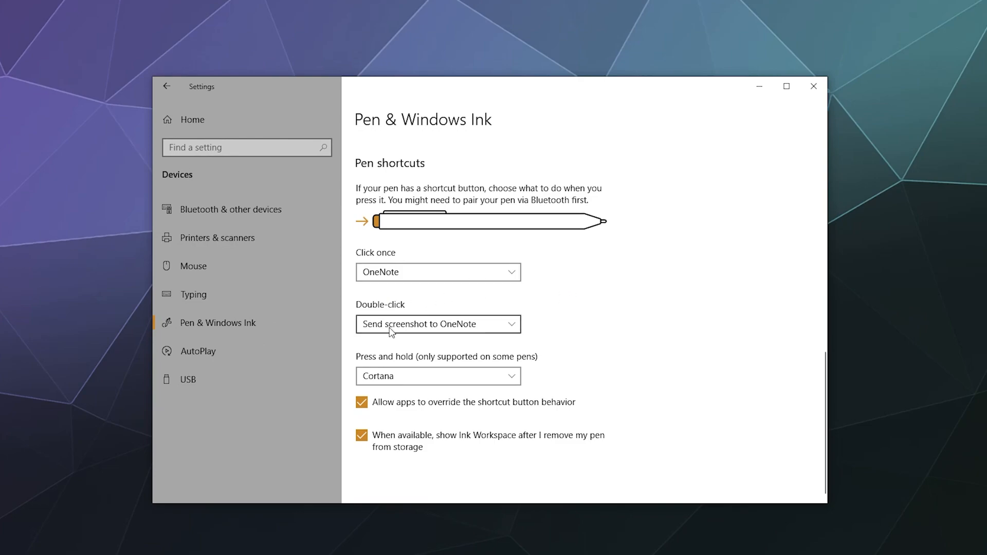
{"action": "mouse_move", "coordinate": [370, 391]}
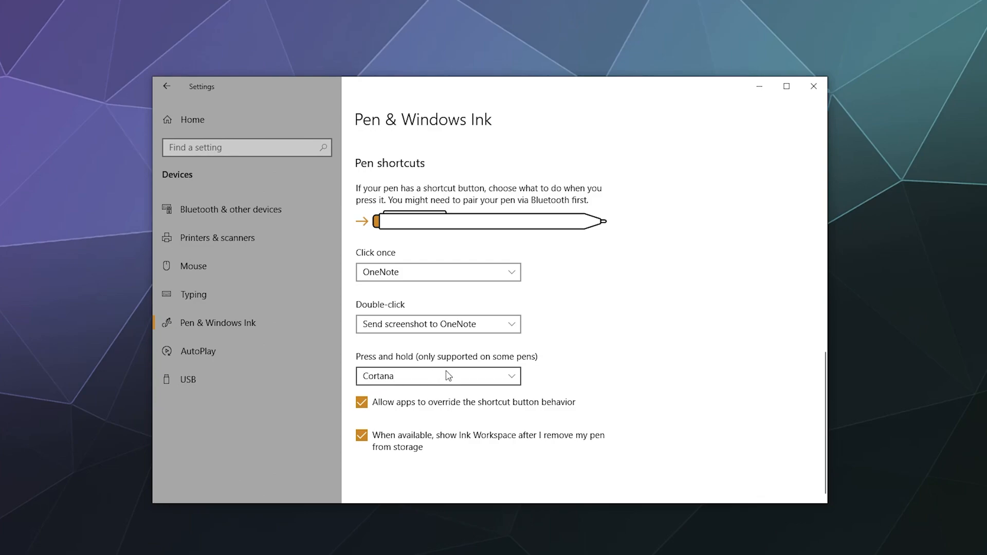
{"action": "mouse_move", "coordinate": [420, 422]}
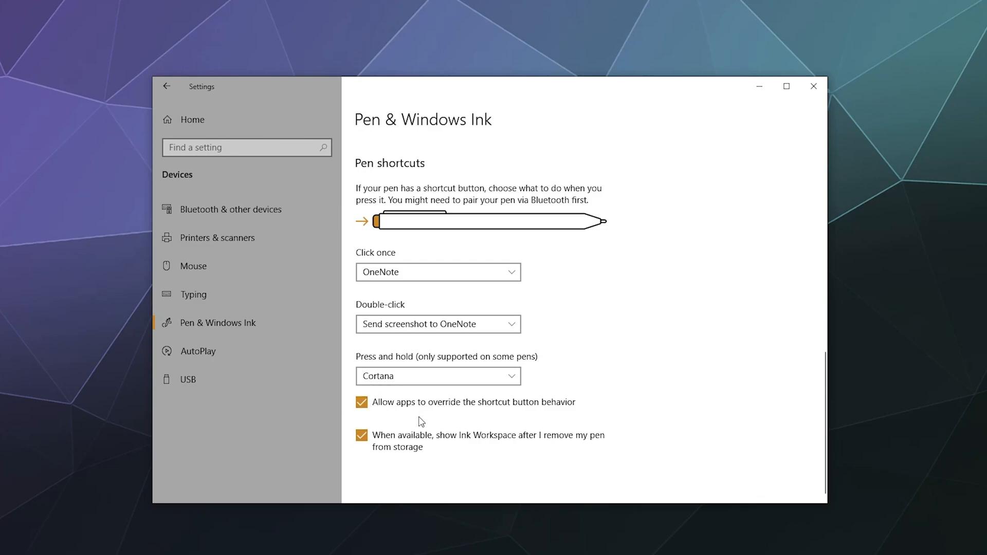
{"action": "left_click", "coordinate": [361, 435]}
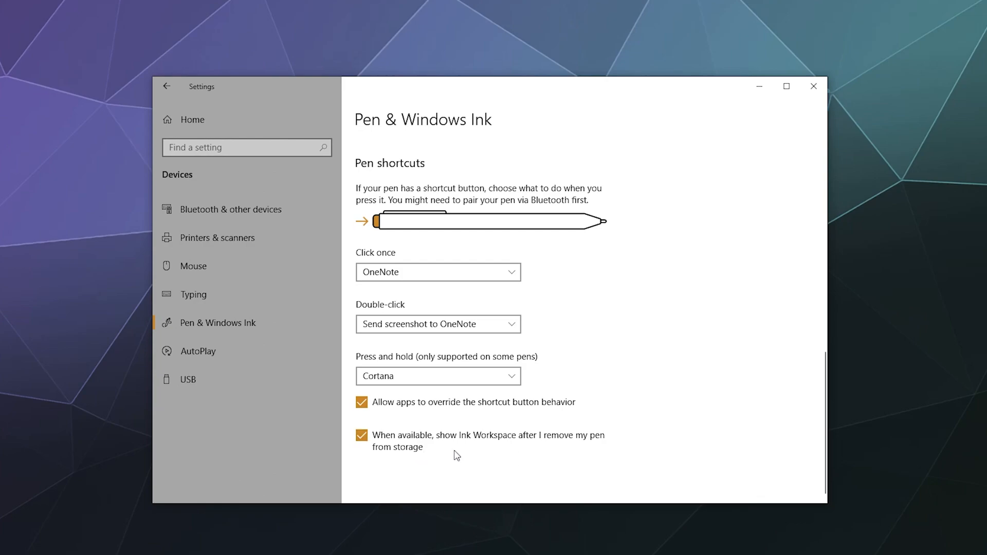
{"action": "mouse_move", "coordinate": [581, 217]}
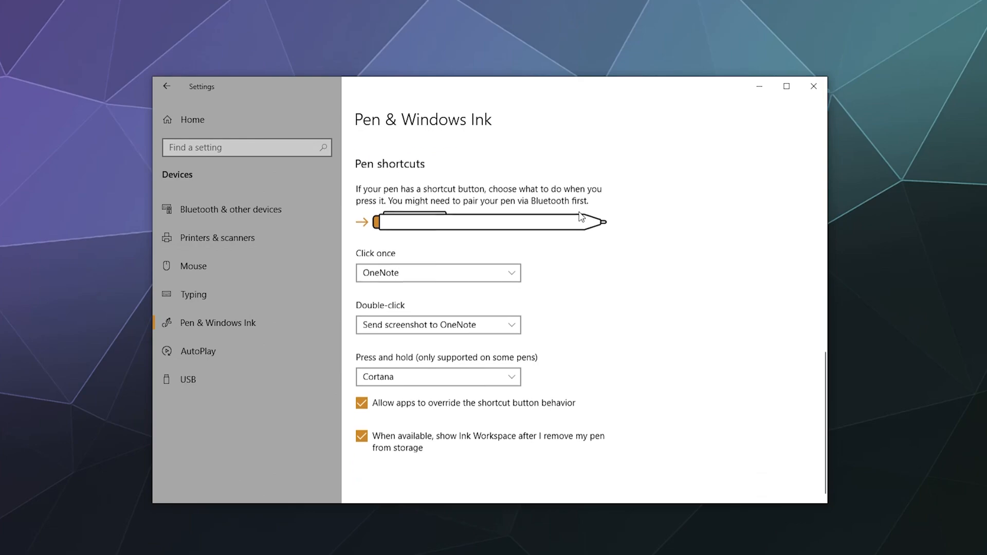
{"action": "left_click", "coordinate": [198, 351]}
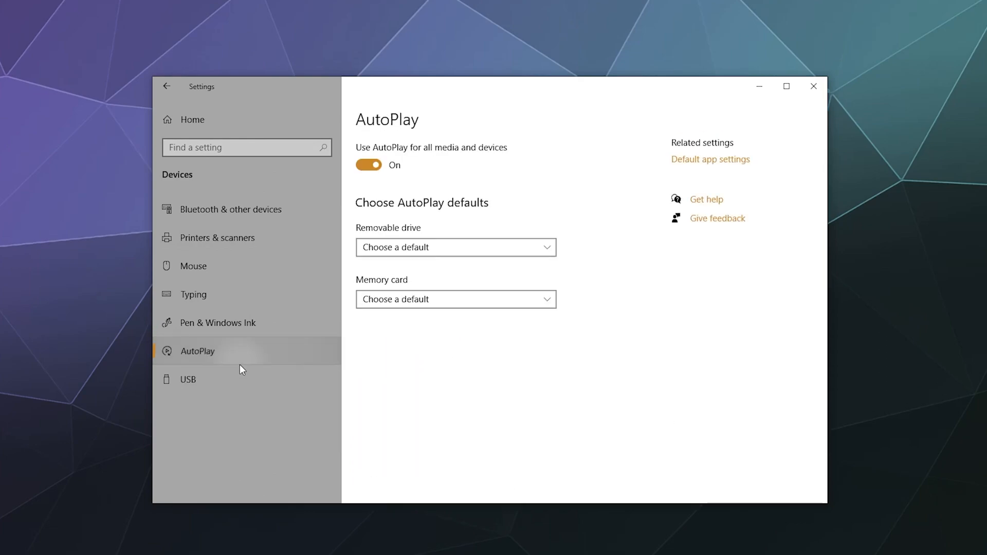
{"action": "mouse_move", "coordinate": [170, 501]}
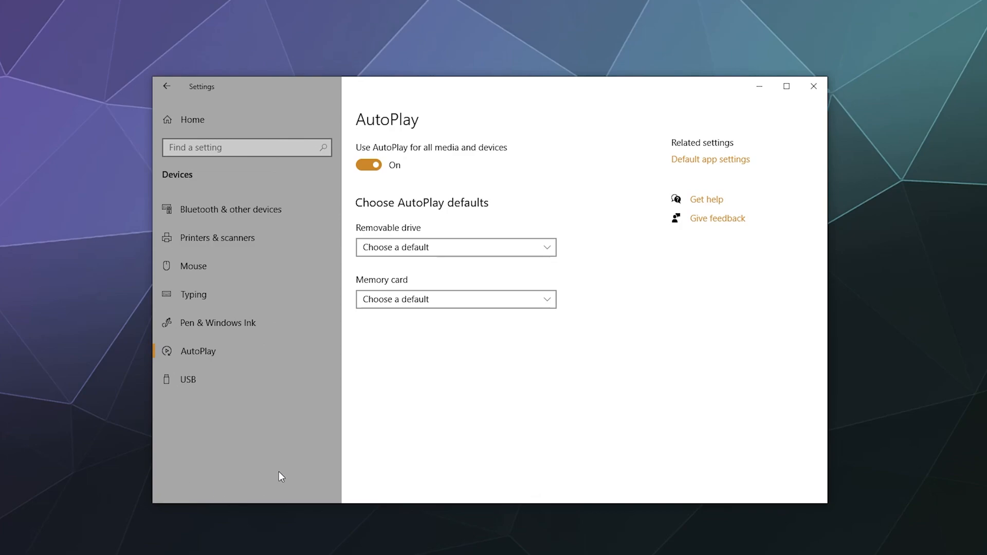
Switch 'Use AutoPlay for all media and devices' to Off and go to USB
{"action": "left_click", "coordinate": [455, 247]}
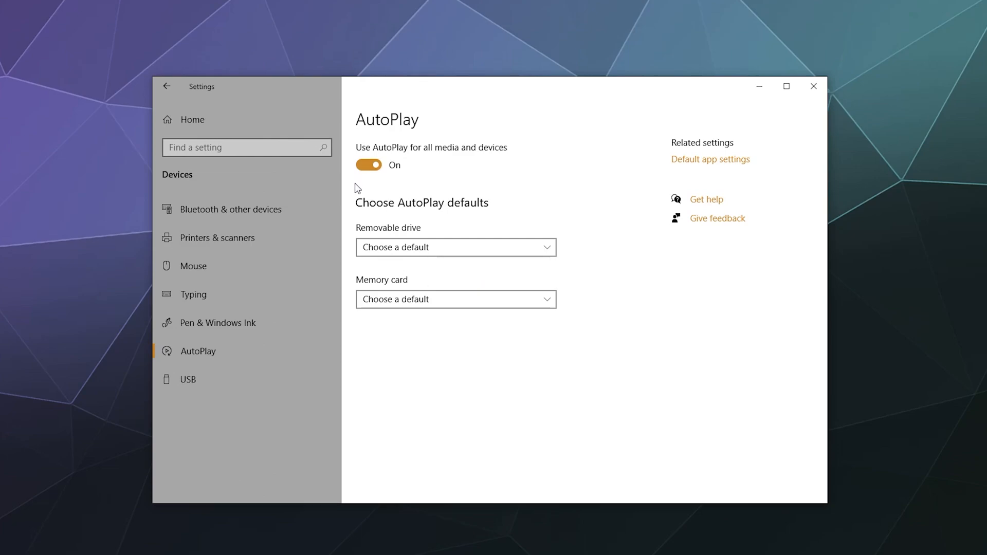
{"action": "mouse_move", "coordinate": [410, 224]}
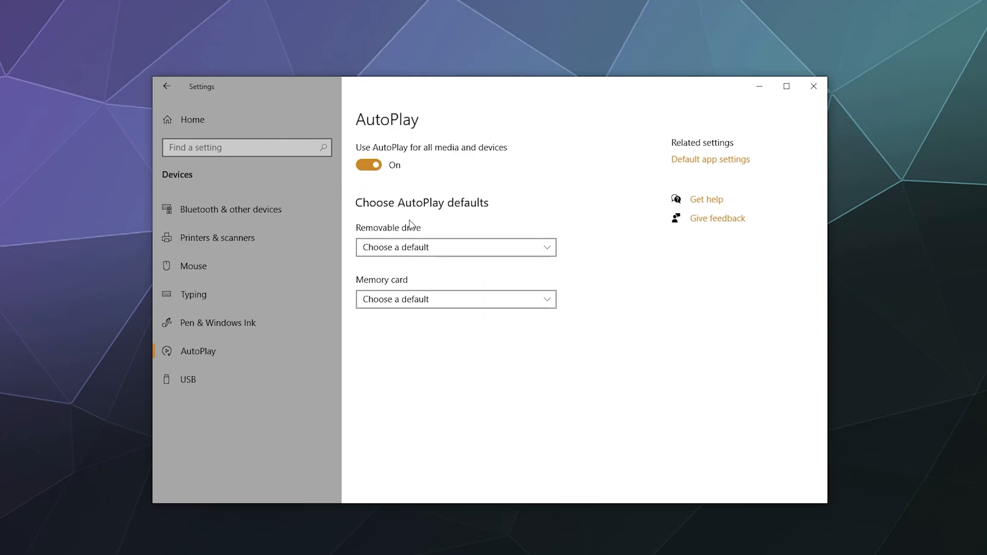
{"action": "left_click", "coordinate": [369, 165]}
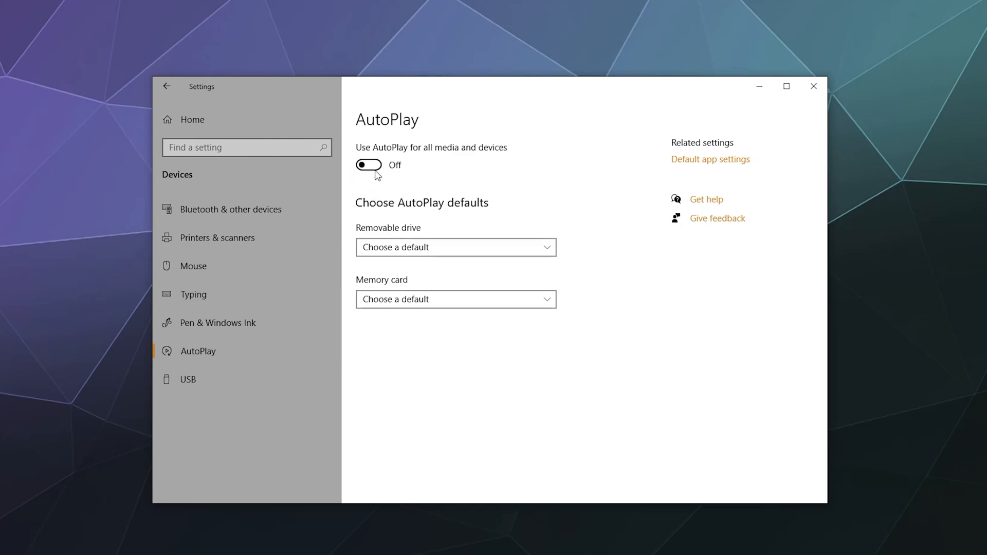
{"action": "left_click", "coordinate": [187, 379]}
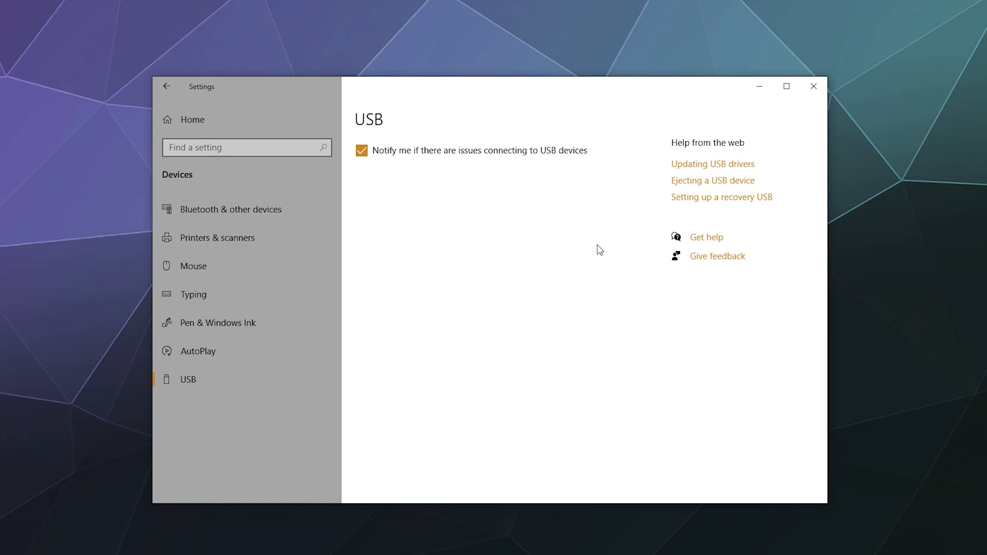
{"action": "mouse_move", "coordinate": [230, 197]}
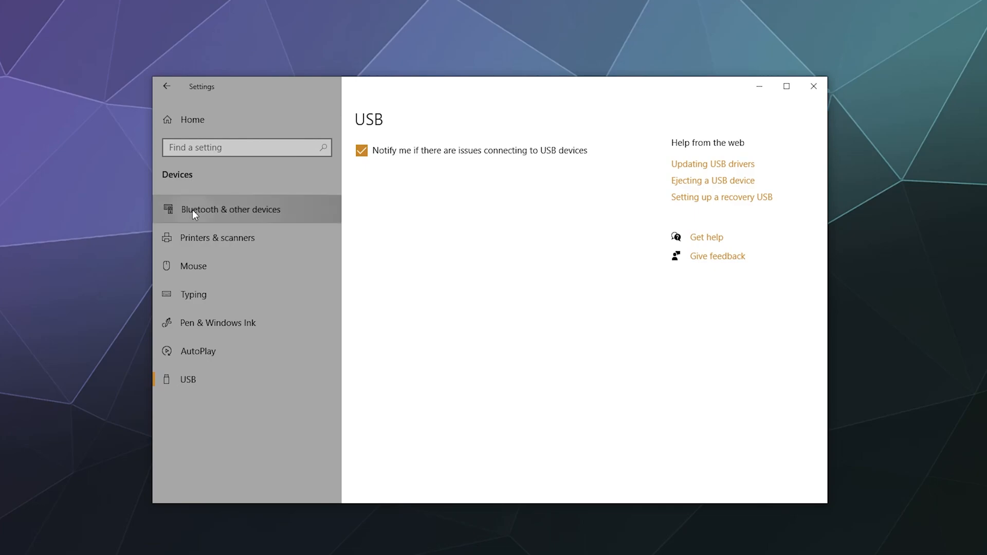
Return to Bluetooth & other devices and scroll down its device list
{"action": "left_click", "coordinate": [231, 209]}
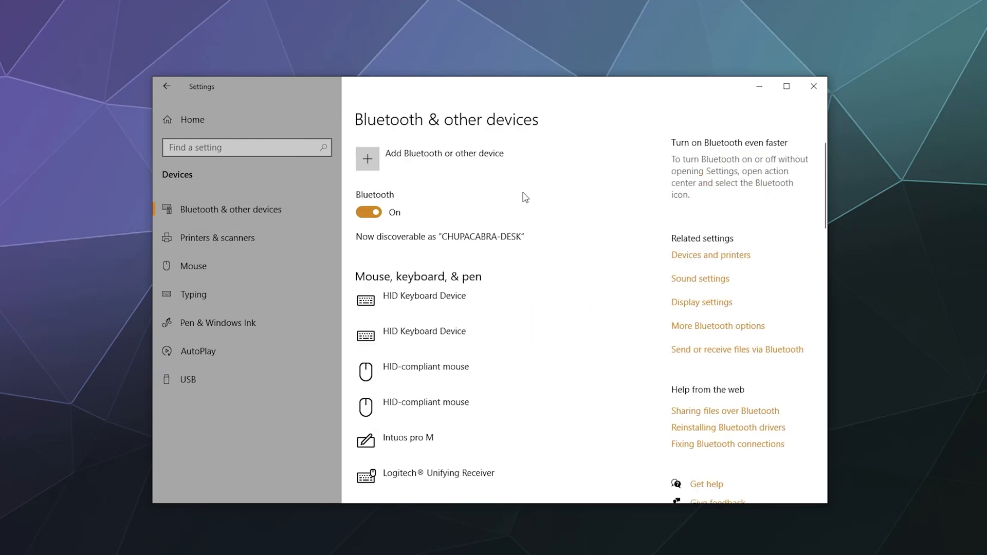
{"action": "scroll", "scroll_direction": "down", "scroll_amount": 3}
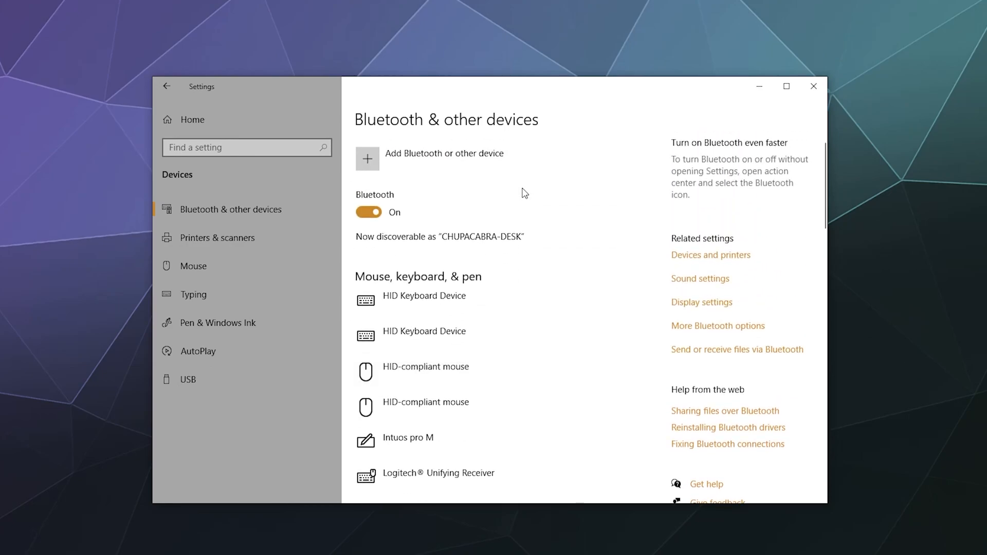
{"action": "mouse_move", "coordinate": [521, 193]}
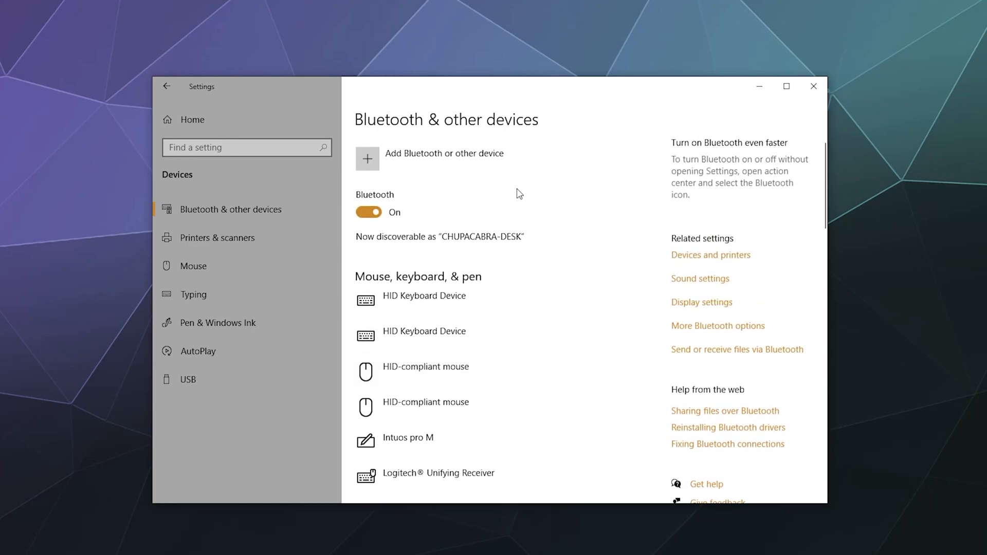